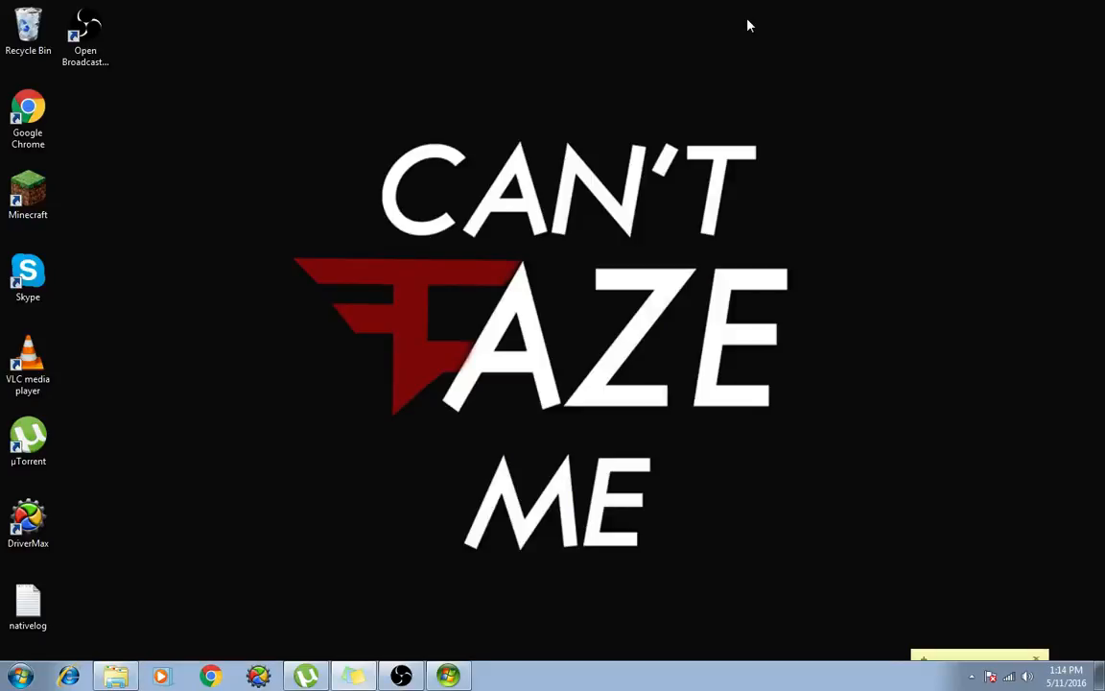
mouse_move(335, 307)
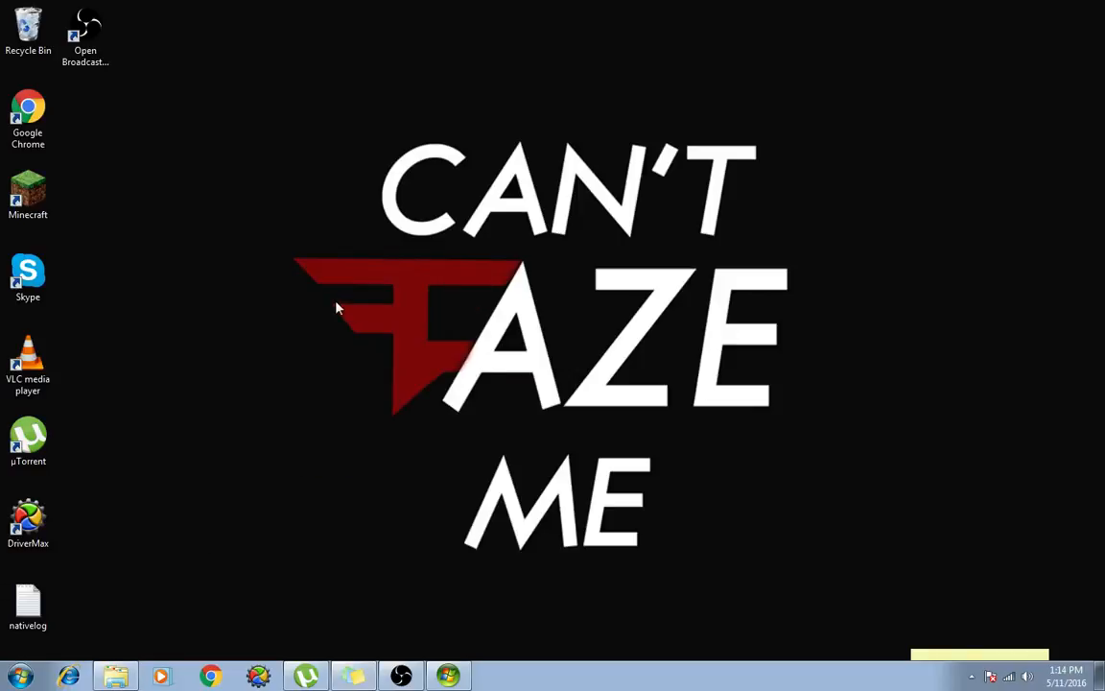
mouse_move(452, 507)
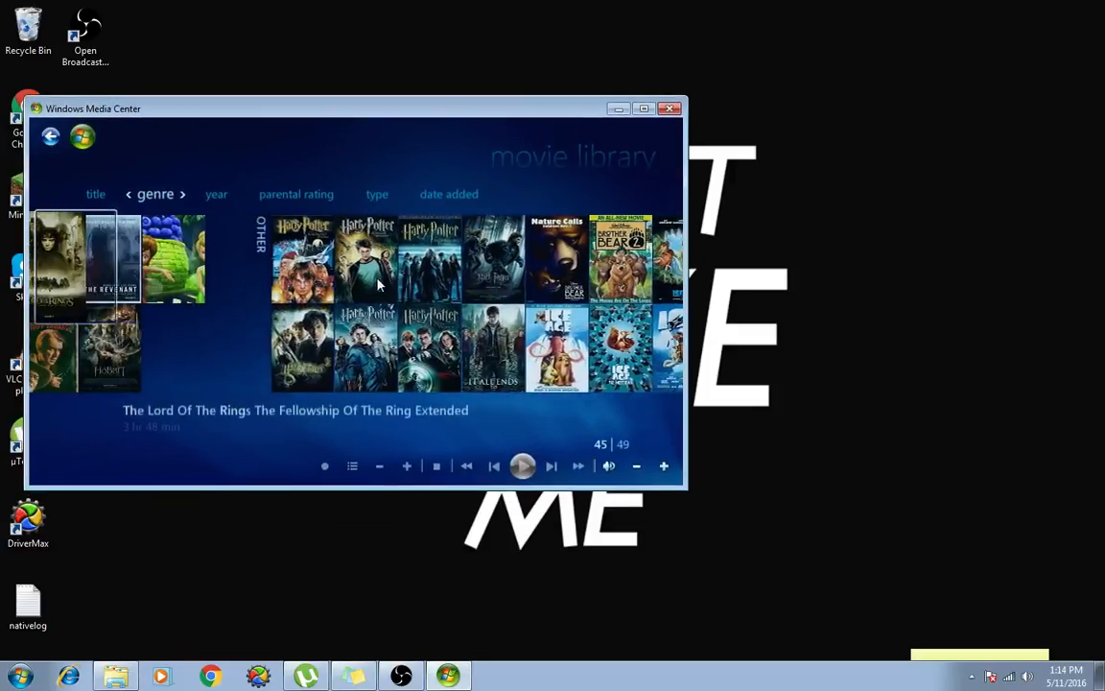
Step: Scroll through the movie cover tiles in the Media Center movie library
scroll("right", 3)
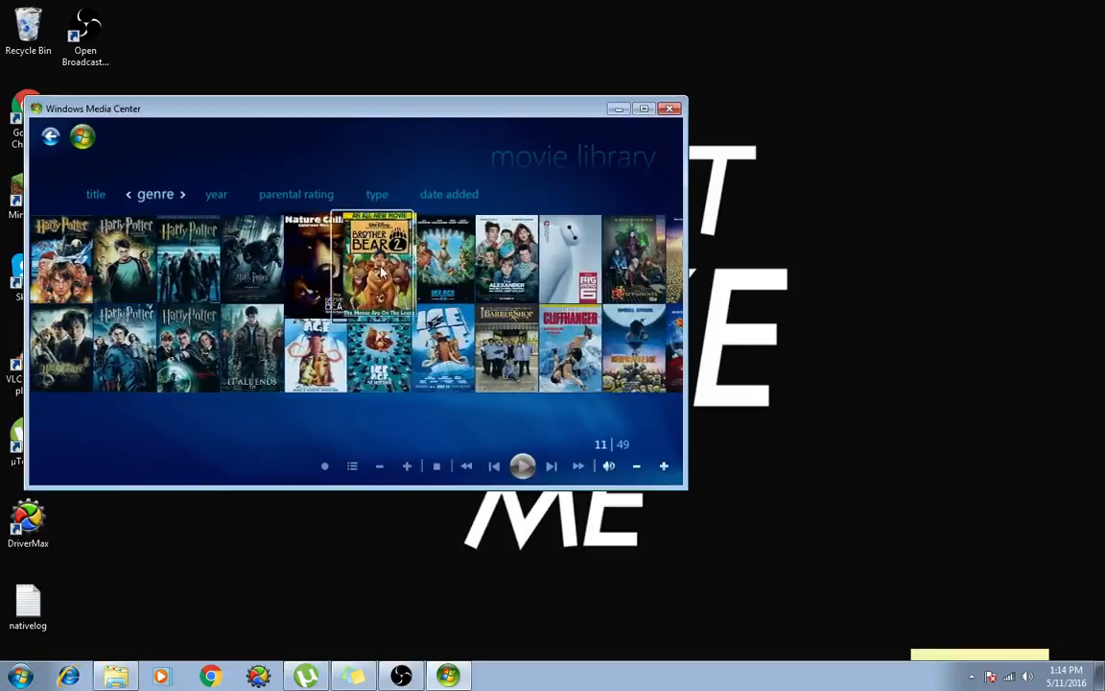
scroll("right", 3)
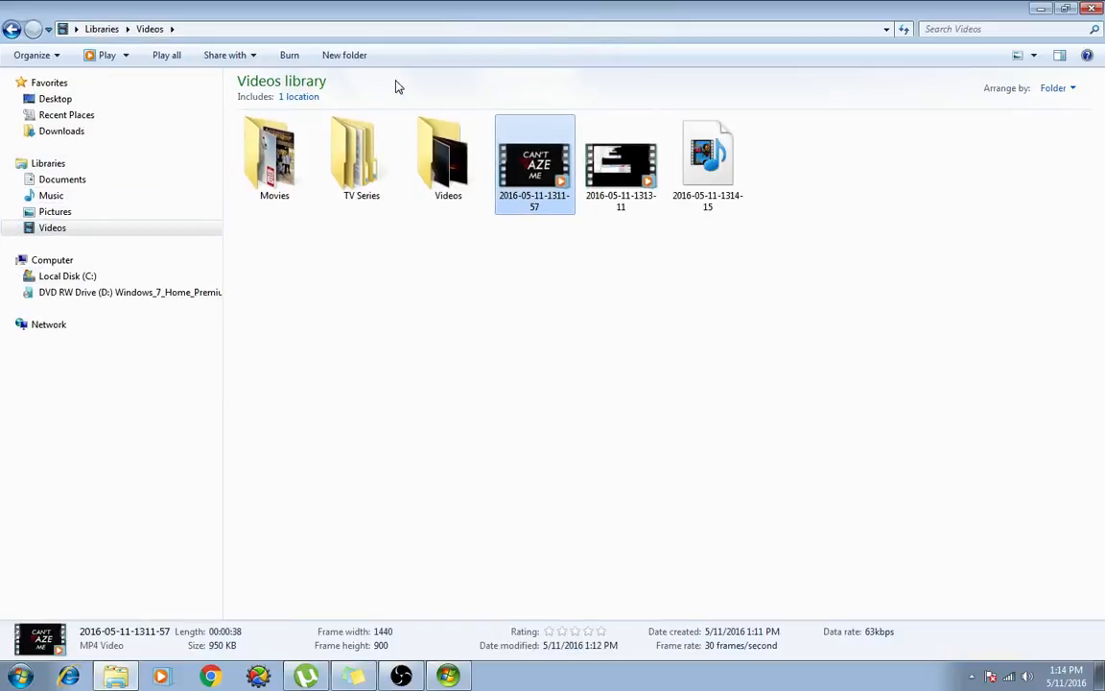
left_click(61, 180)
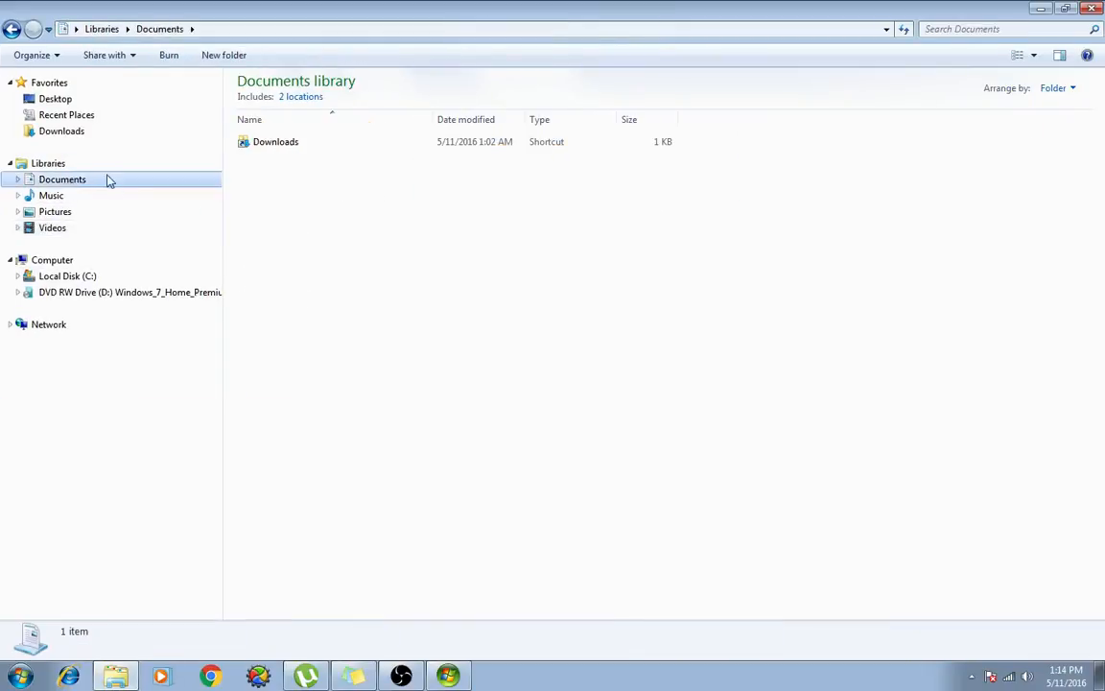
left_click(52, 227)
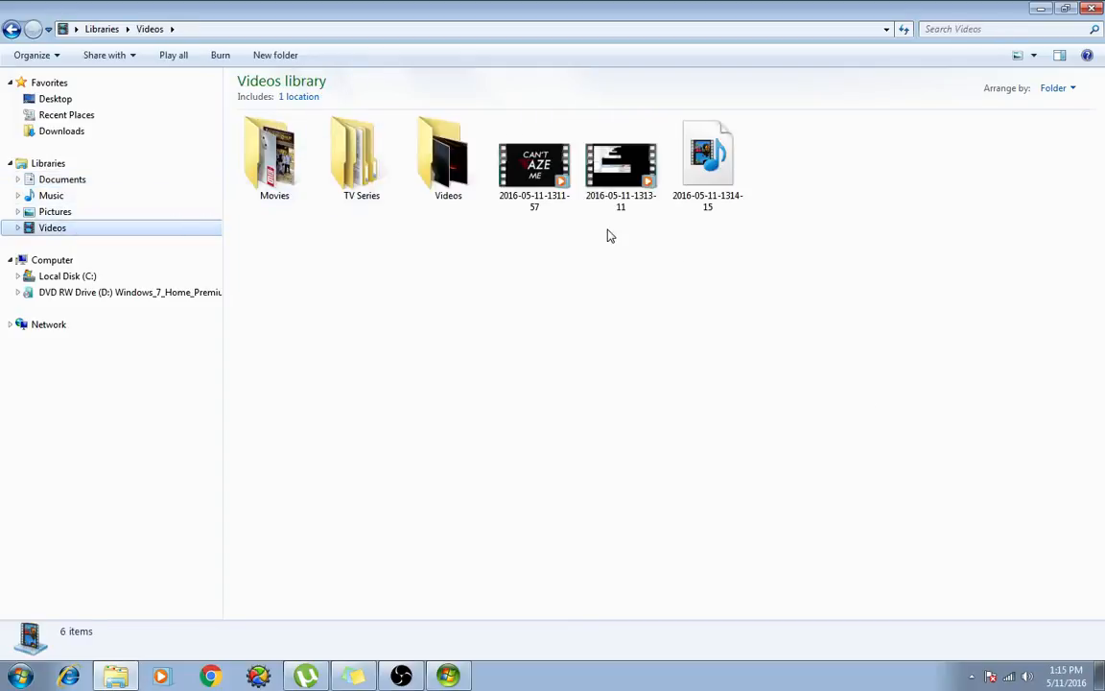
left_click(534, 164)
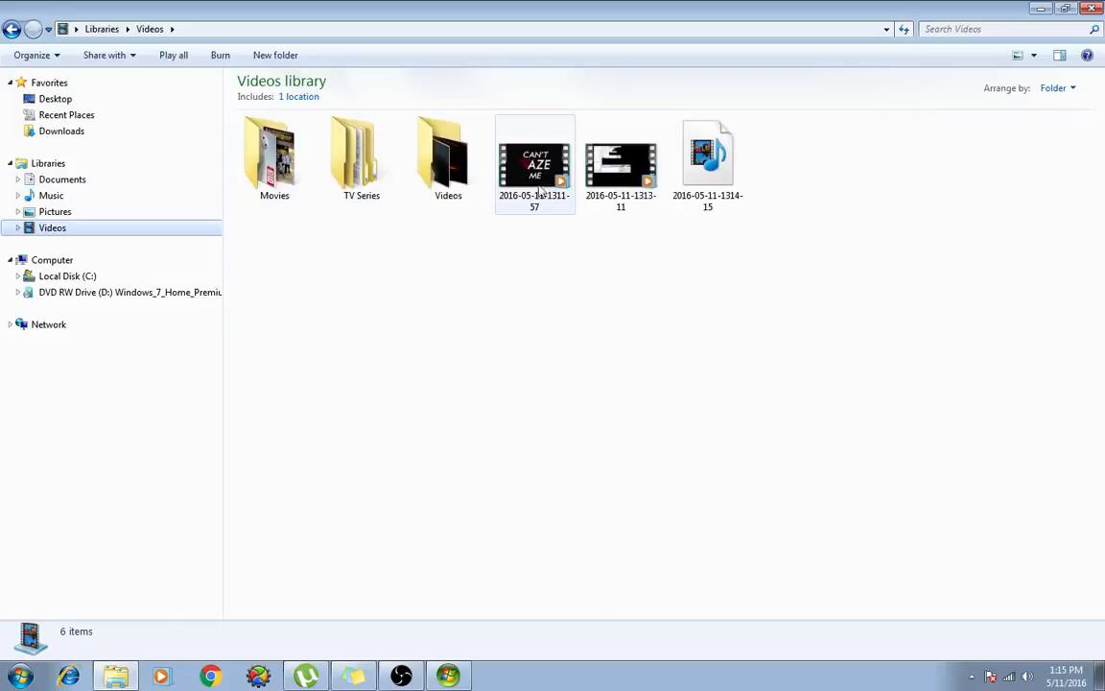
left_click(533, 163)
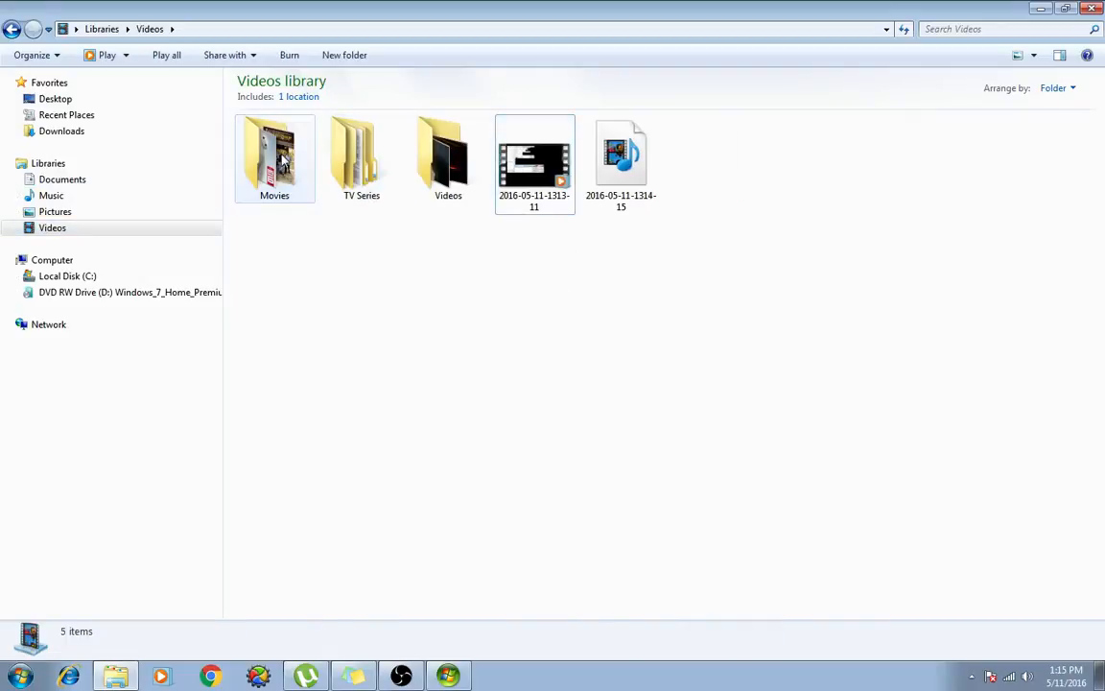
double_click(274, 153)
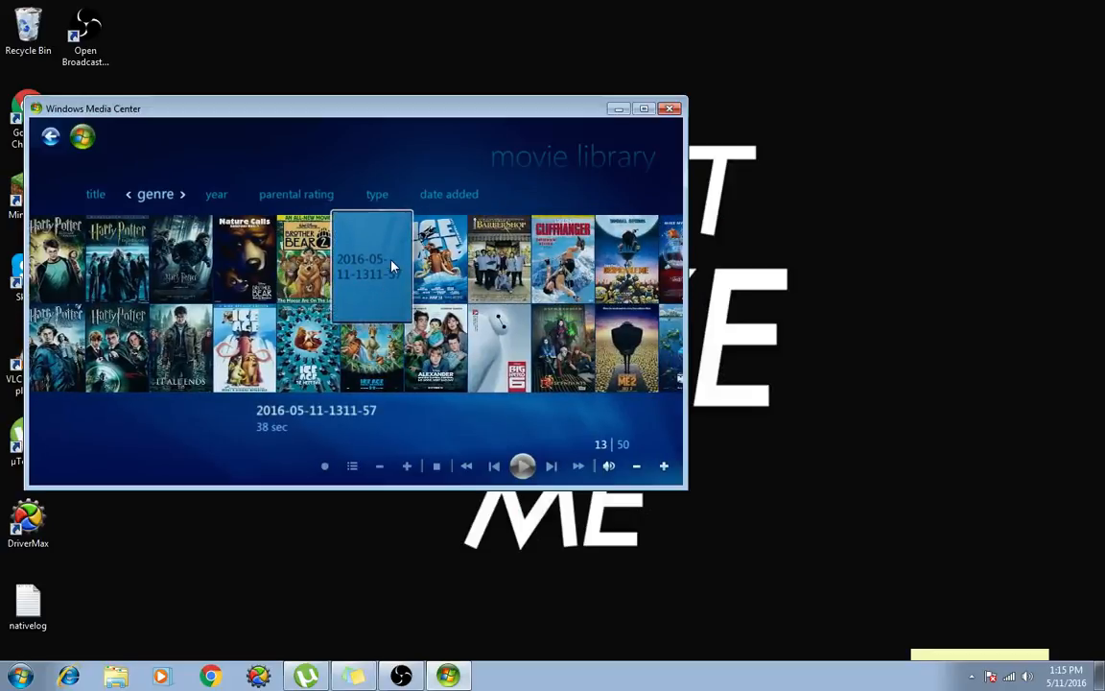
Step: Leave Media Center and bring Windows Explorer back up at the Libraries overview
right_click(372, 268)
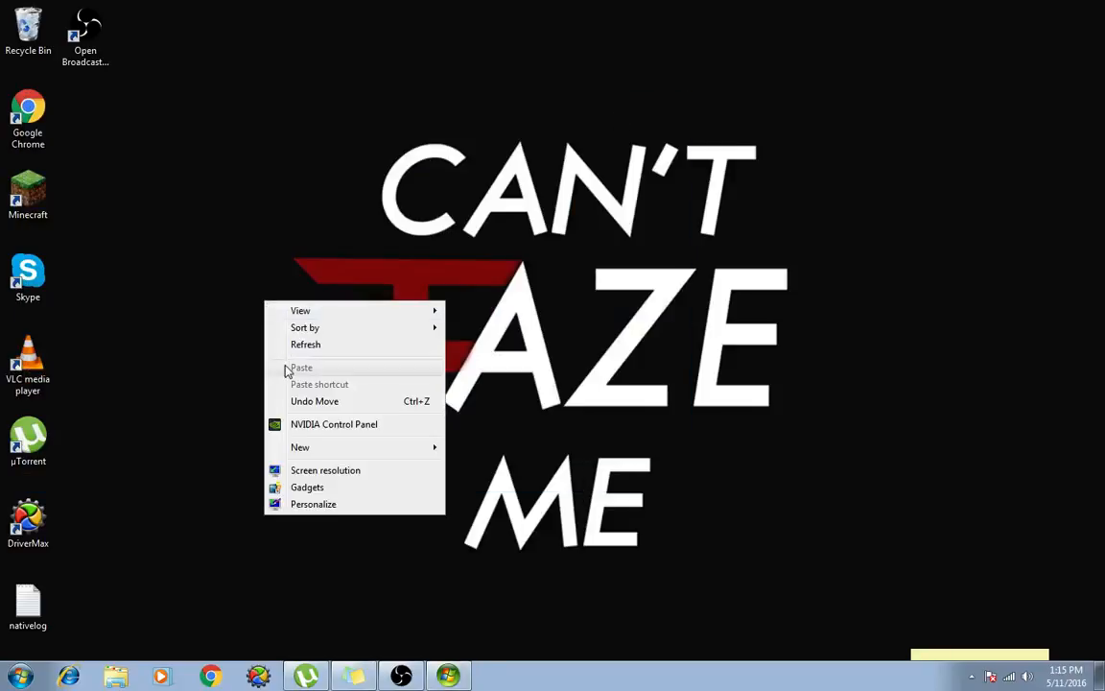
left_click(115, 675)
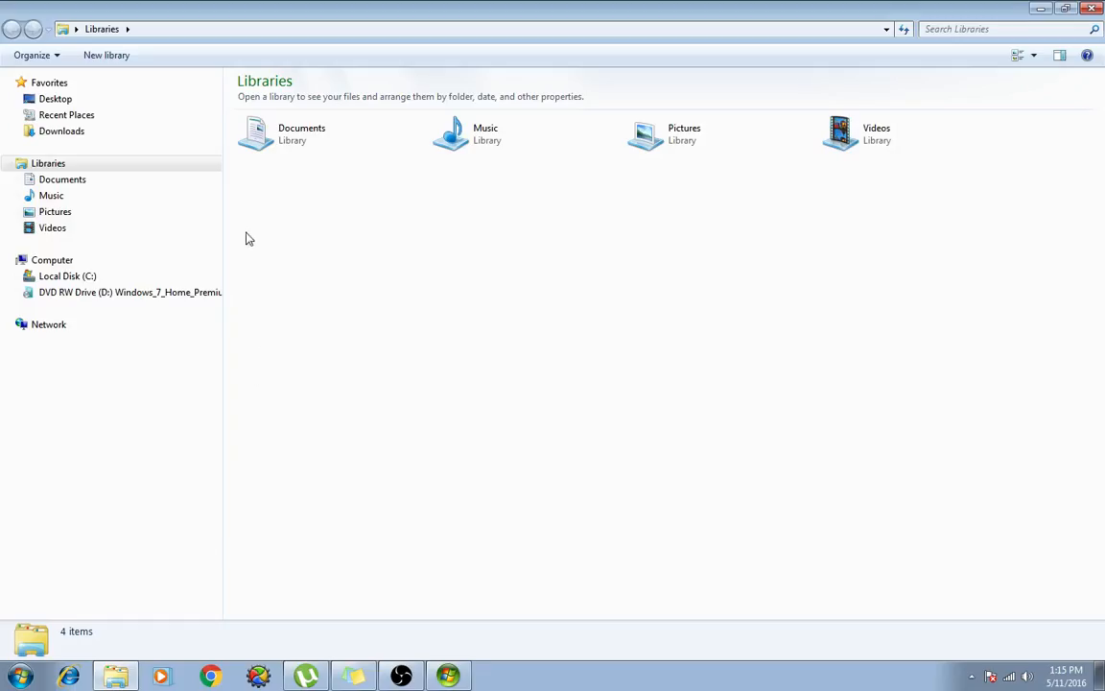
Step: Go into the Videos library's Movies folder
double_click(840, 132)
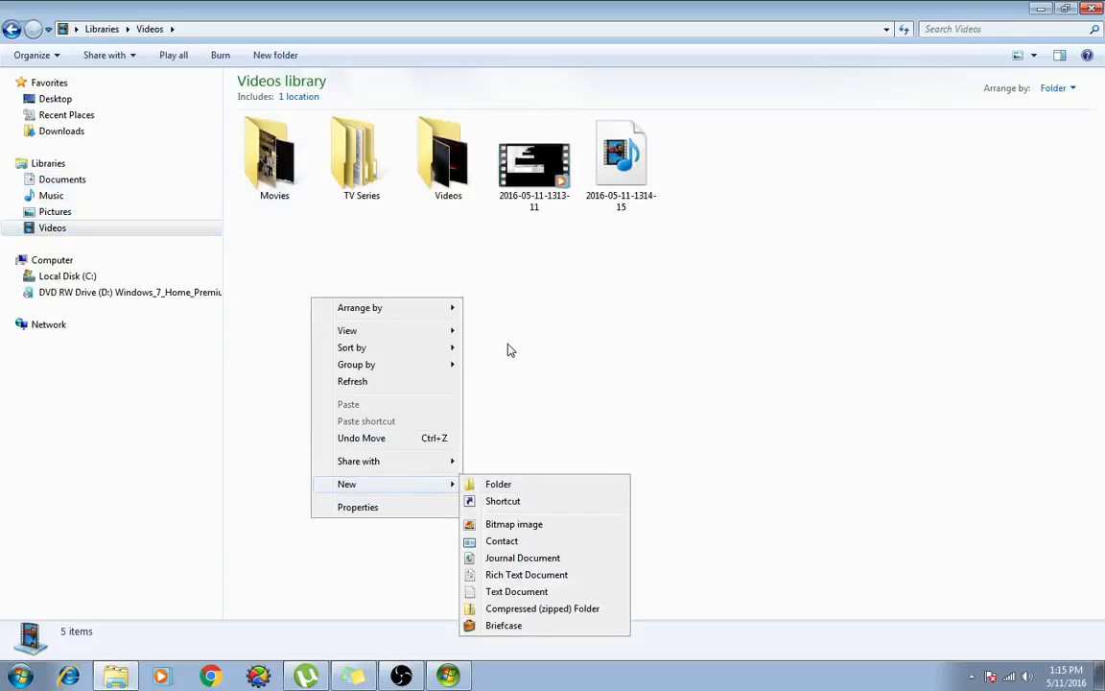
double_click(274, 153)
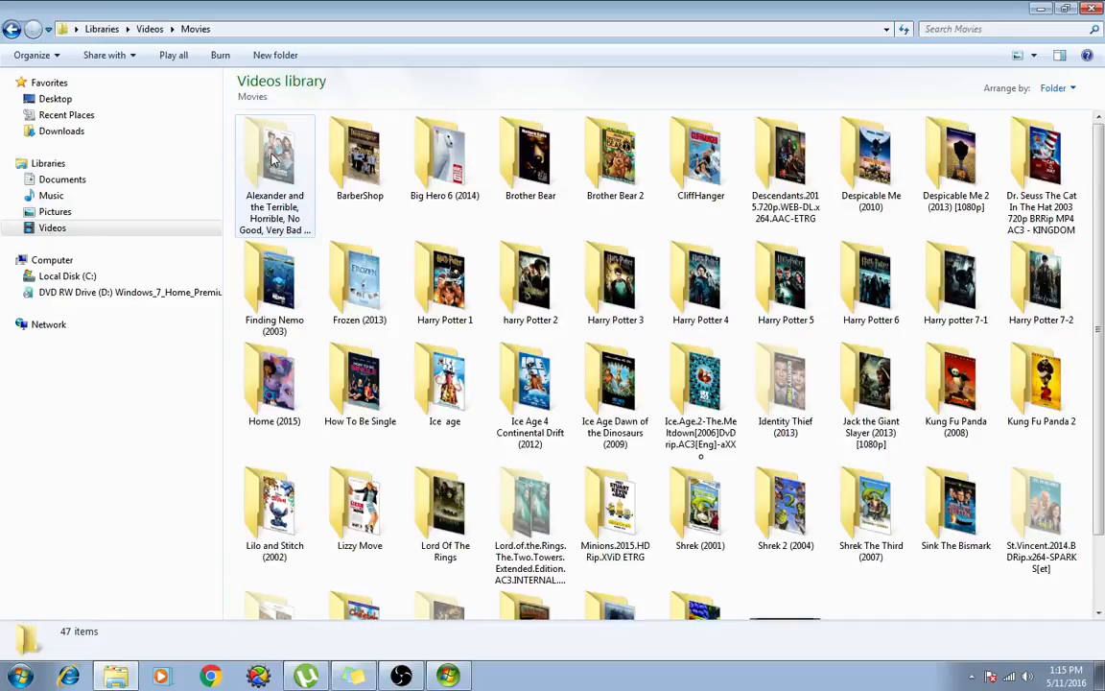
scroll("down", 3)
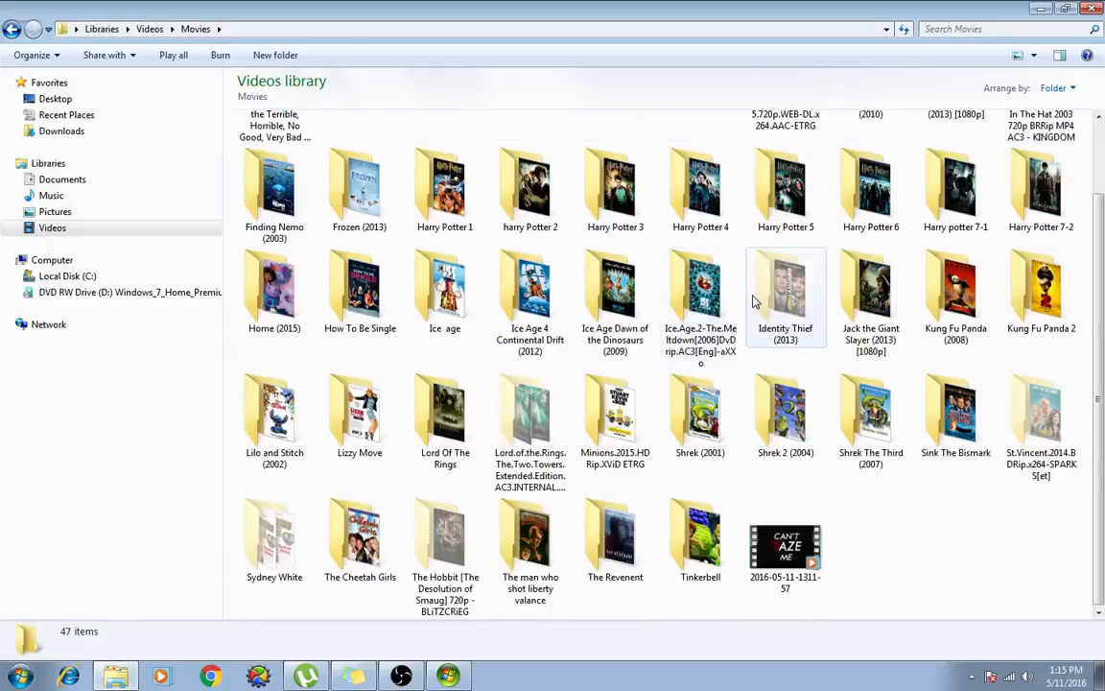
mouse_move(955, 610)
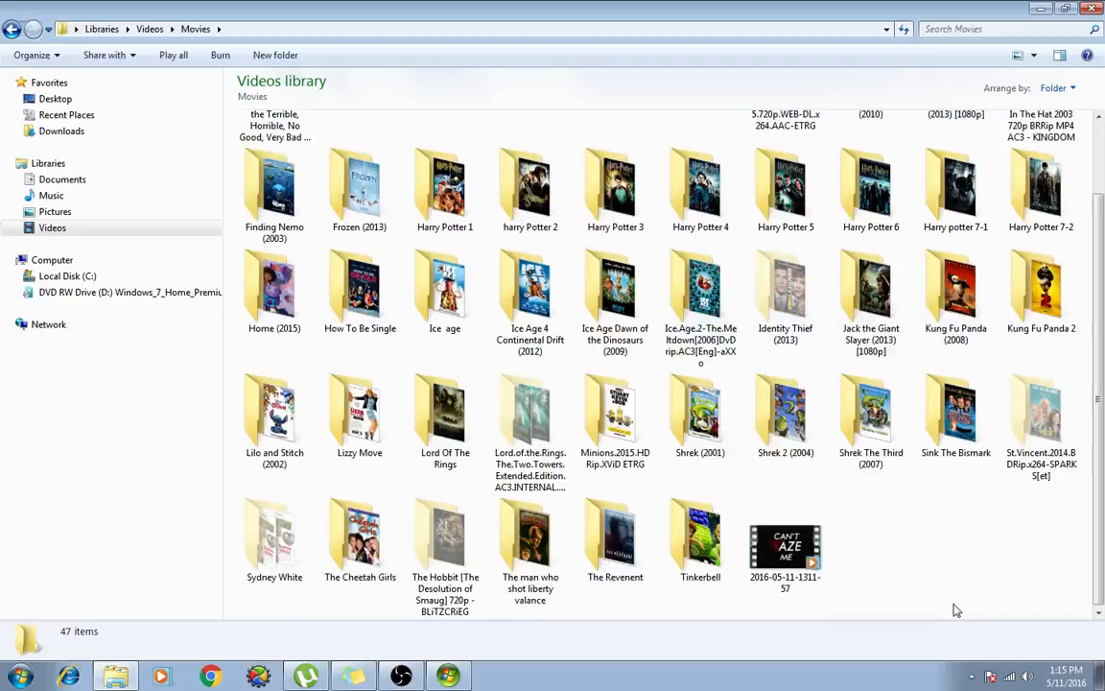
mouse_move(955, 551)
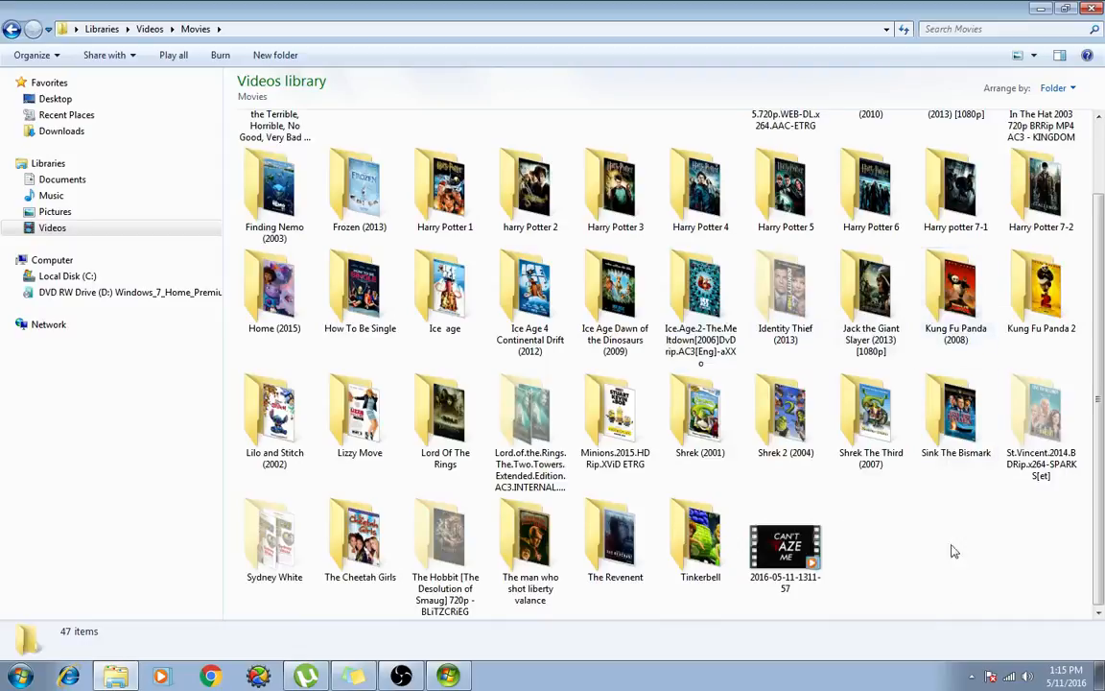
right_click(956, 551)
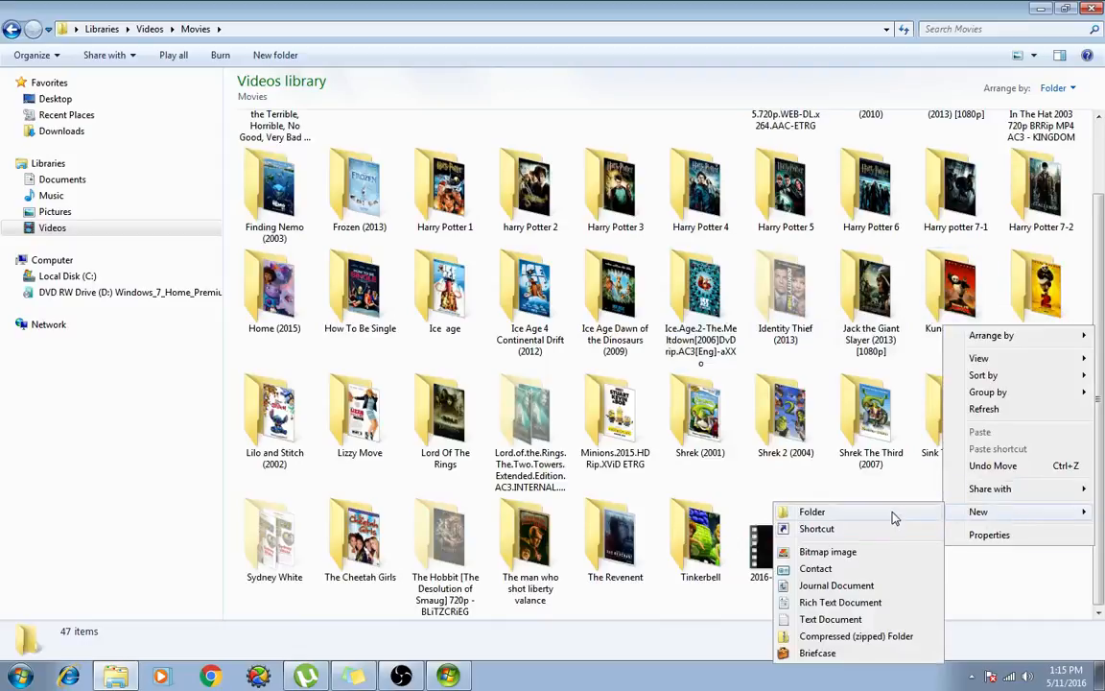
left_click(811, 511)
type("Youtube video")
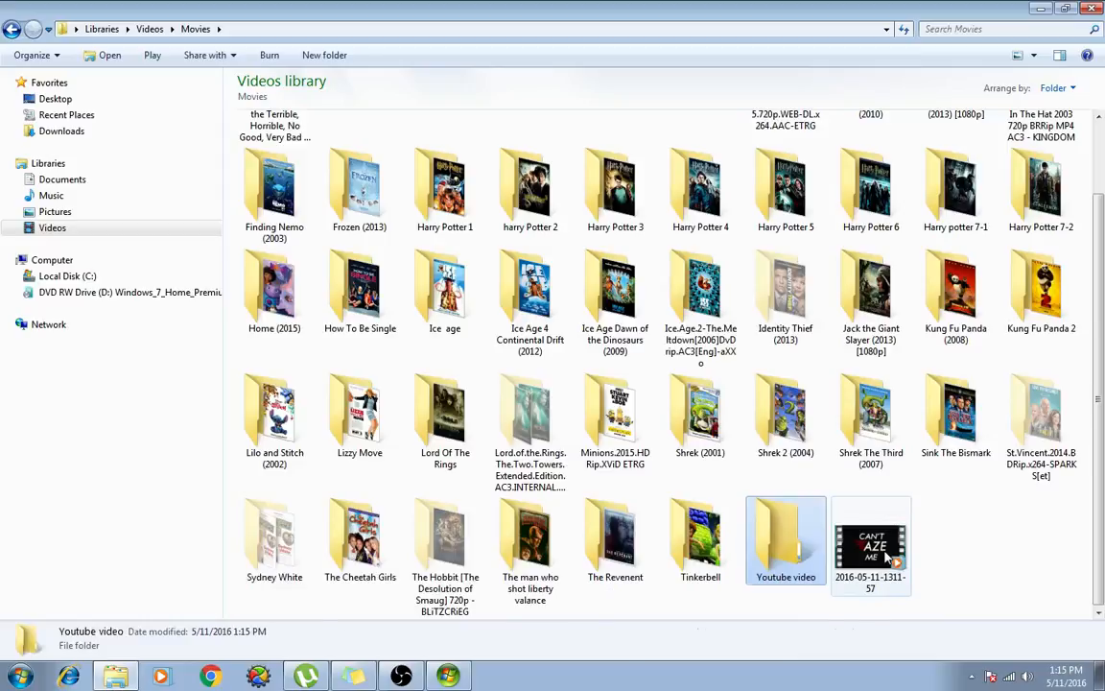
left_click(871, 546)
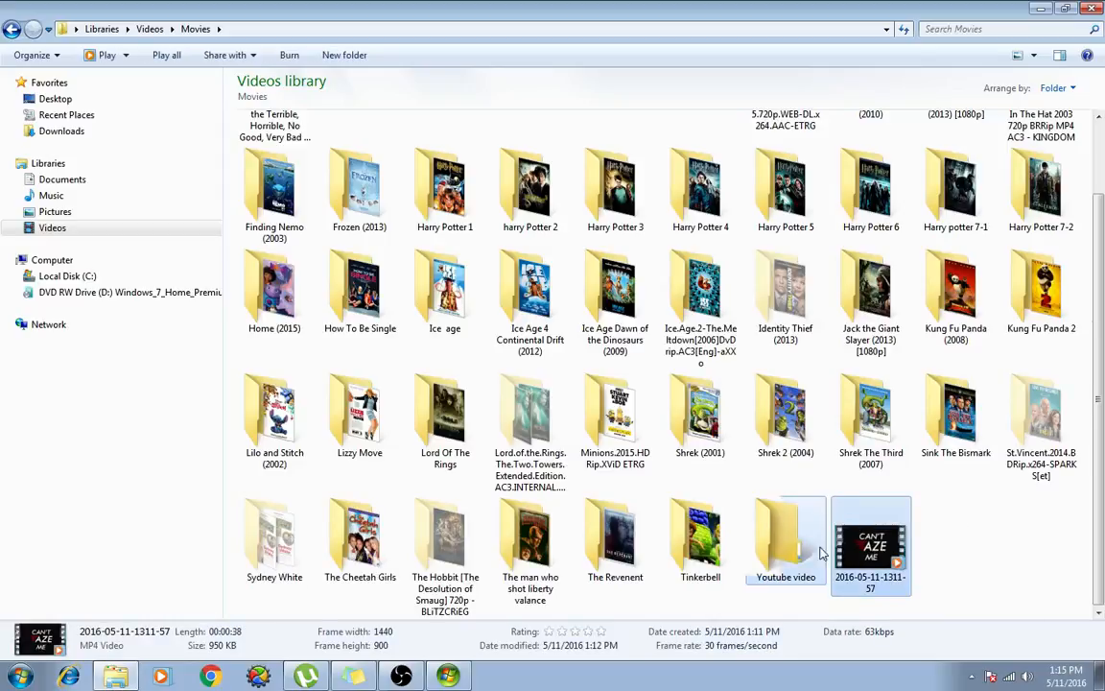
double_click(784, 533)
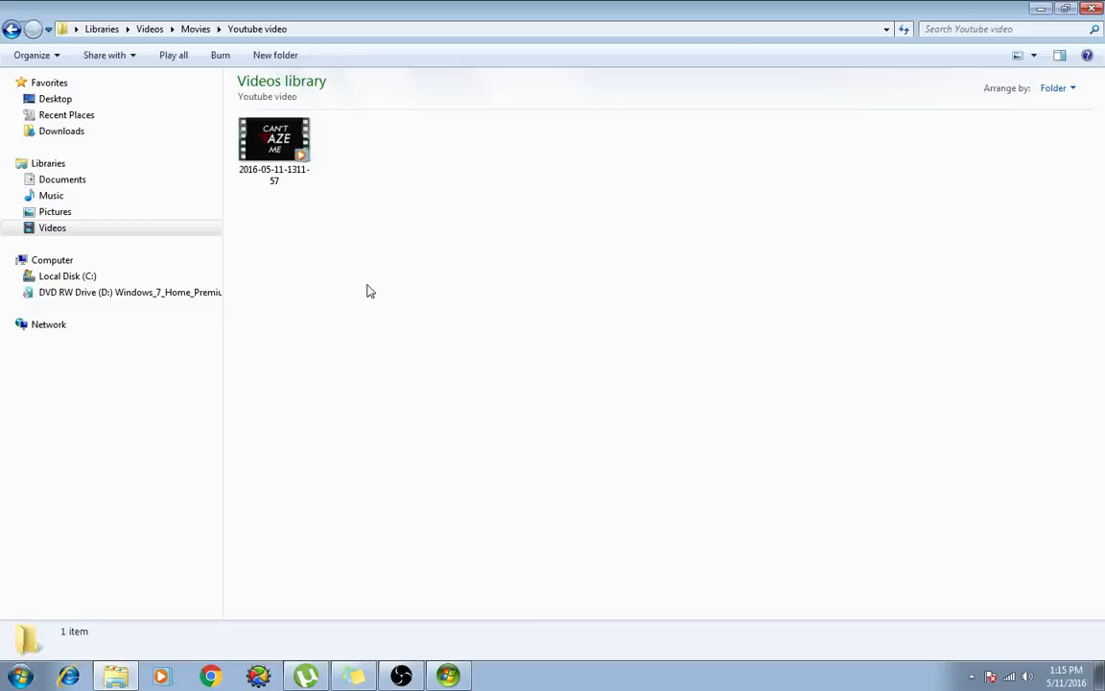
mouse_move(392, 653)
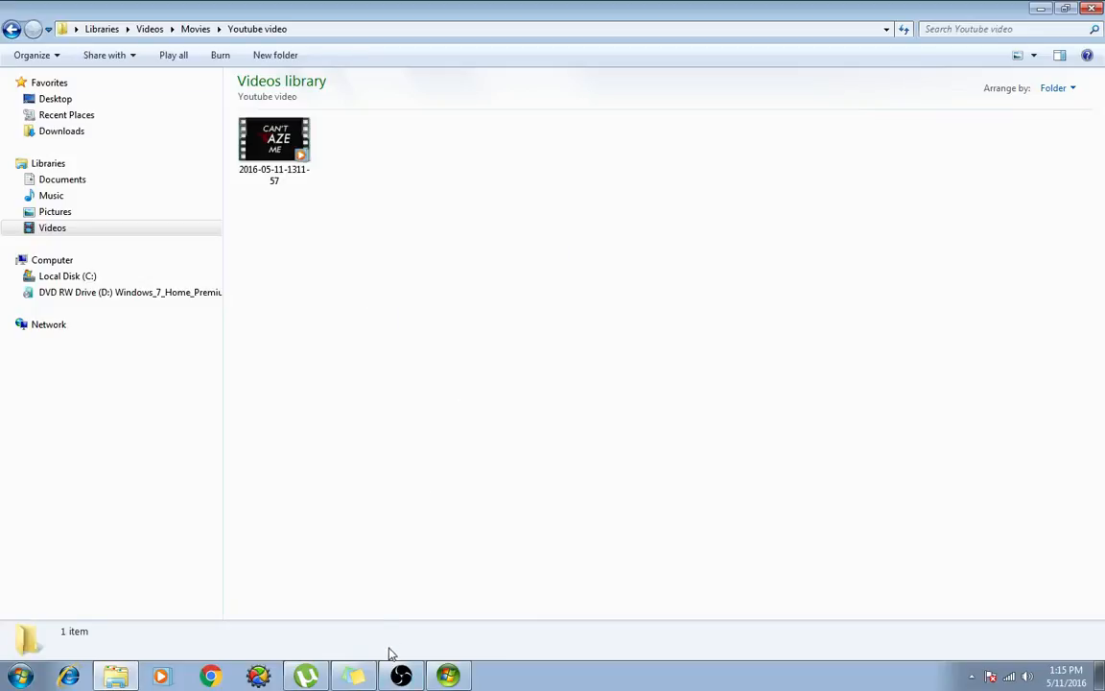
Step: In Chrome, go to IMDb and search for The Country Bears
left_click(211, 675)
type("im")
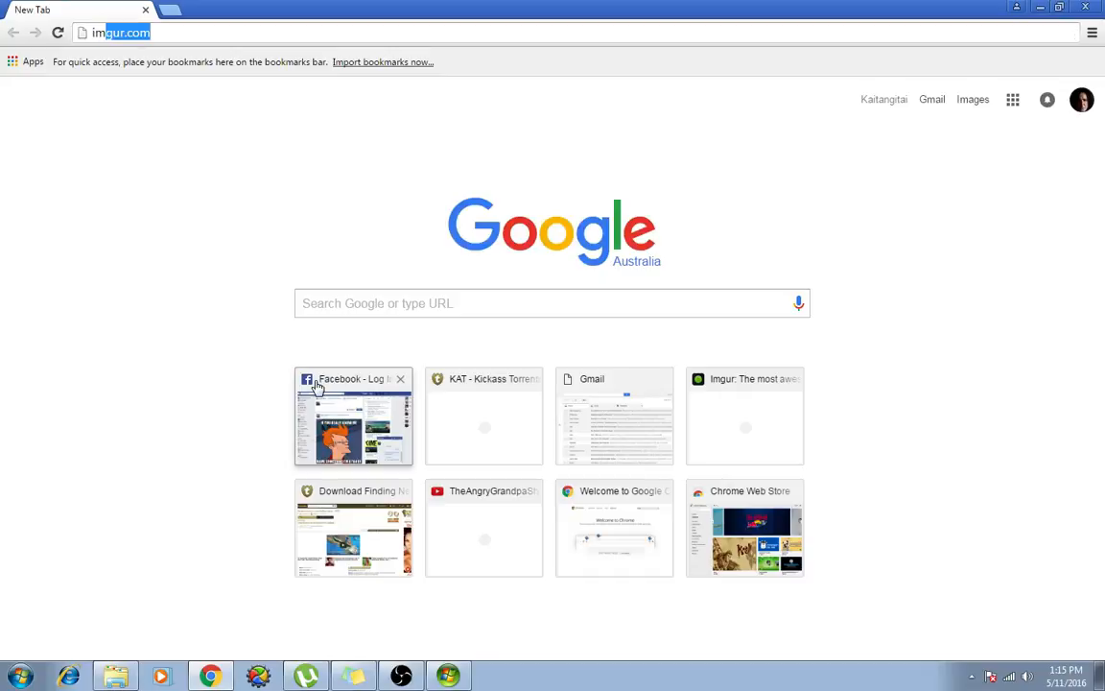
key("Return")
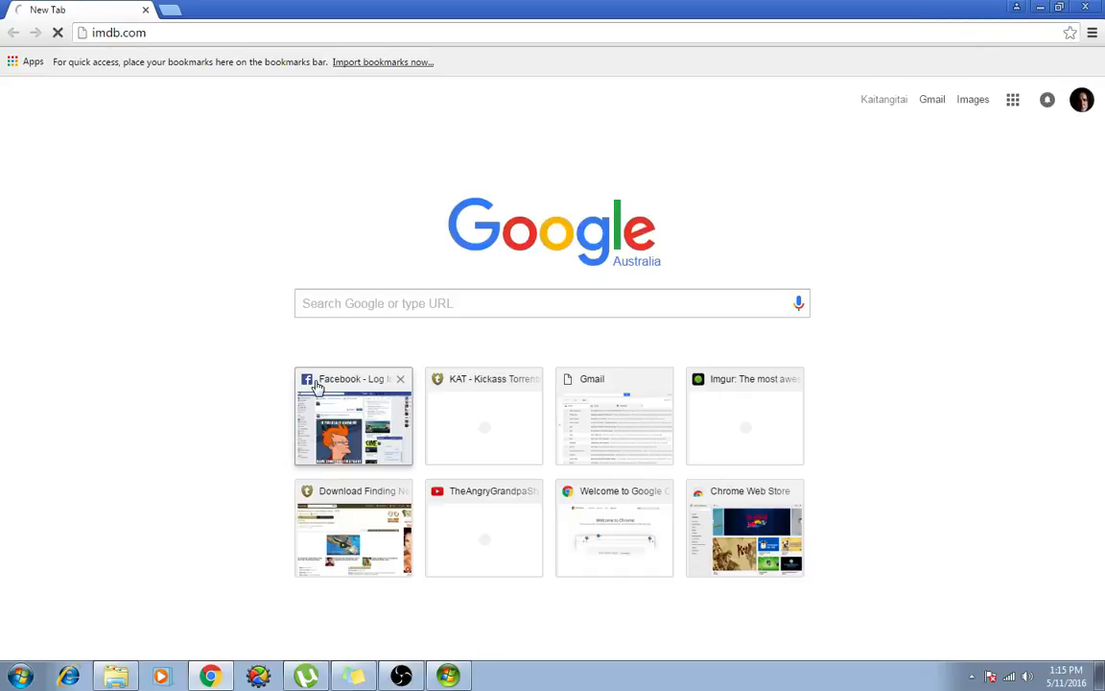
mouse_move(100, 7)
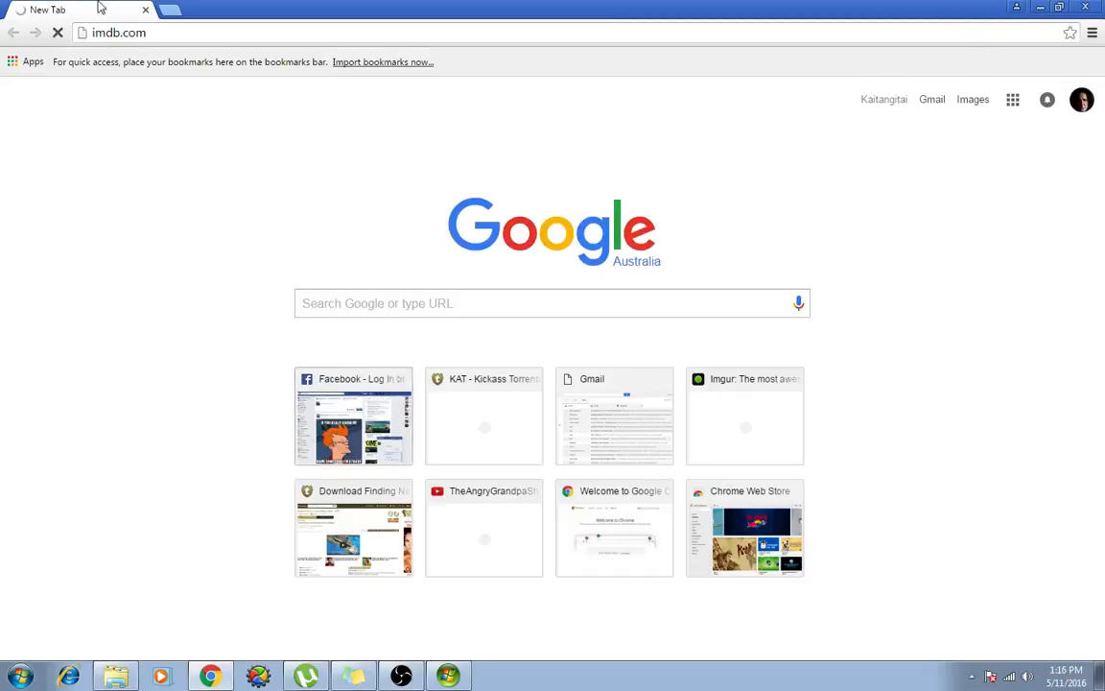
key("Return")
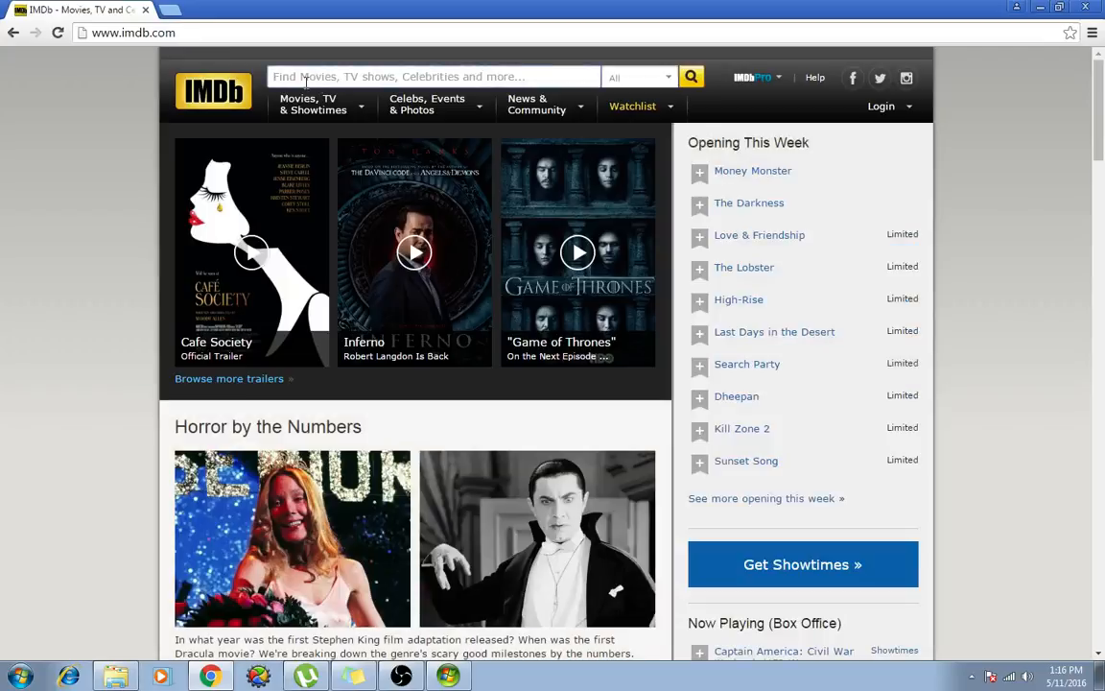
type("the cour")
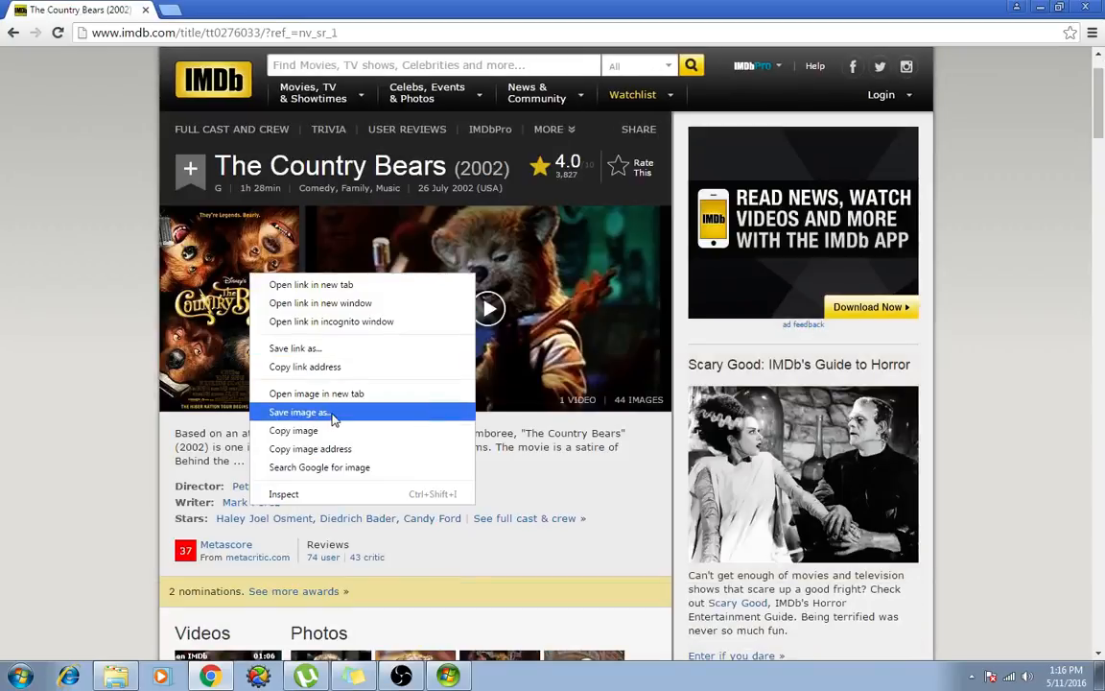
Step: Save The Country Bears poster as a JPEG image into Downloads
left_click(299, 411)
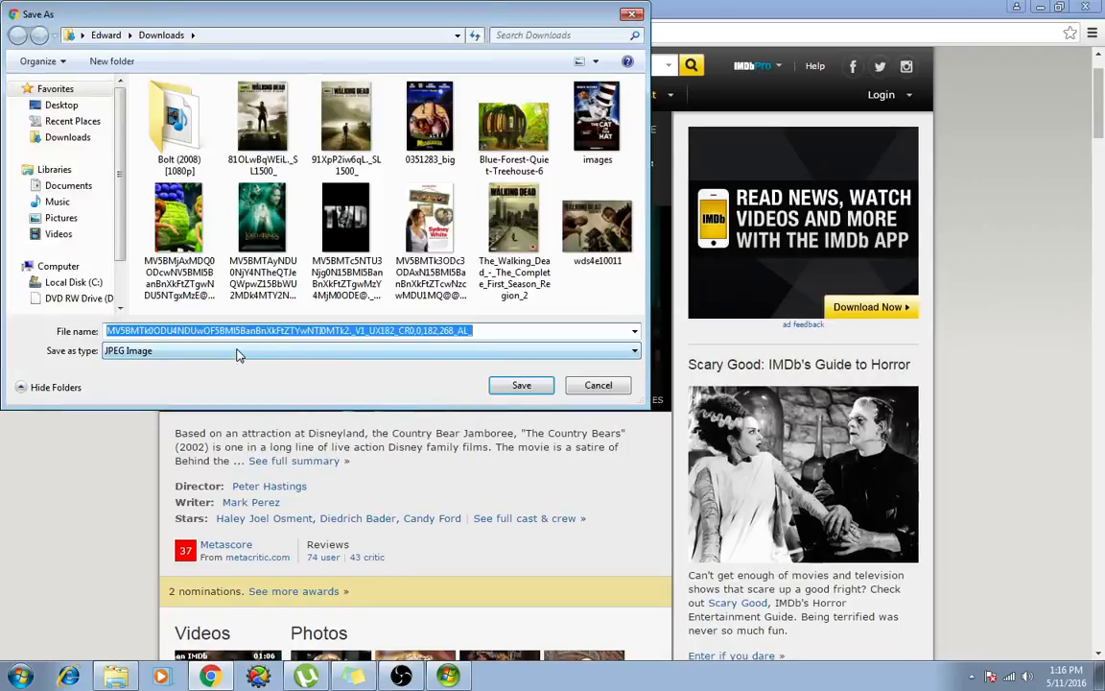
left_click(633, 349)
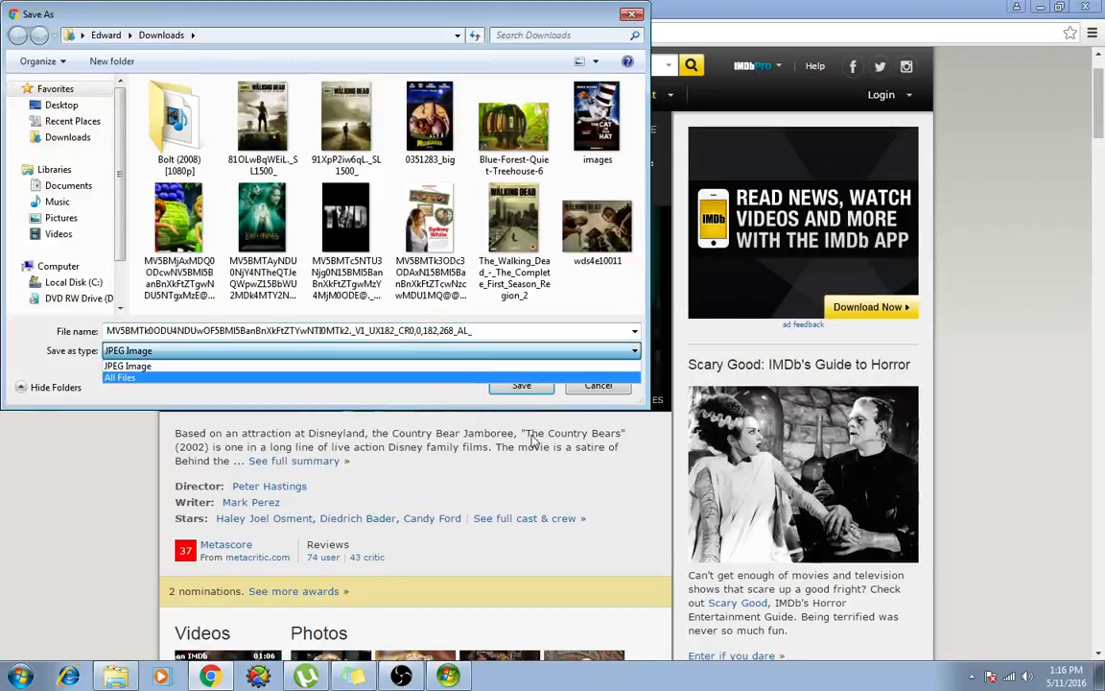
left_click(126, 365)
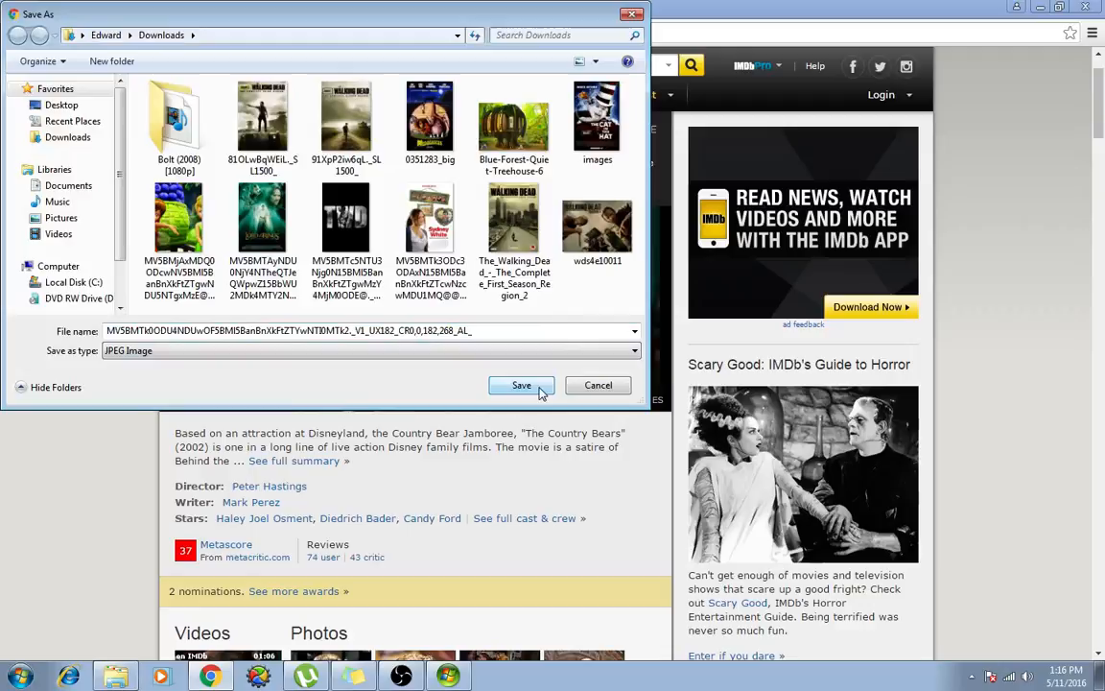
left_click(521, 383)
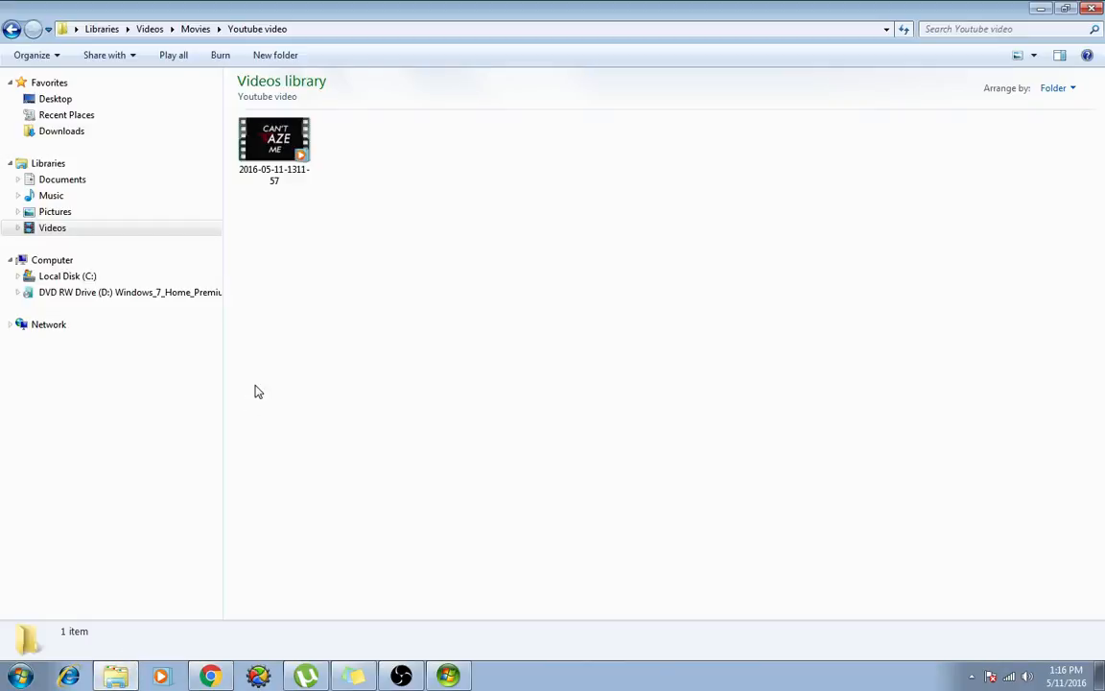
Step: Move the downloaded poster JPEG into the Youtube video folder beside the video
left_click(17, 227)
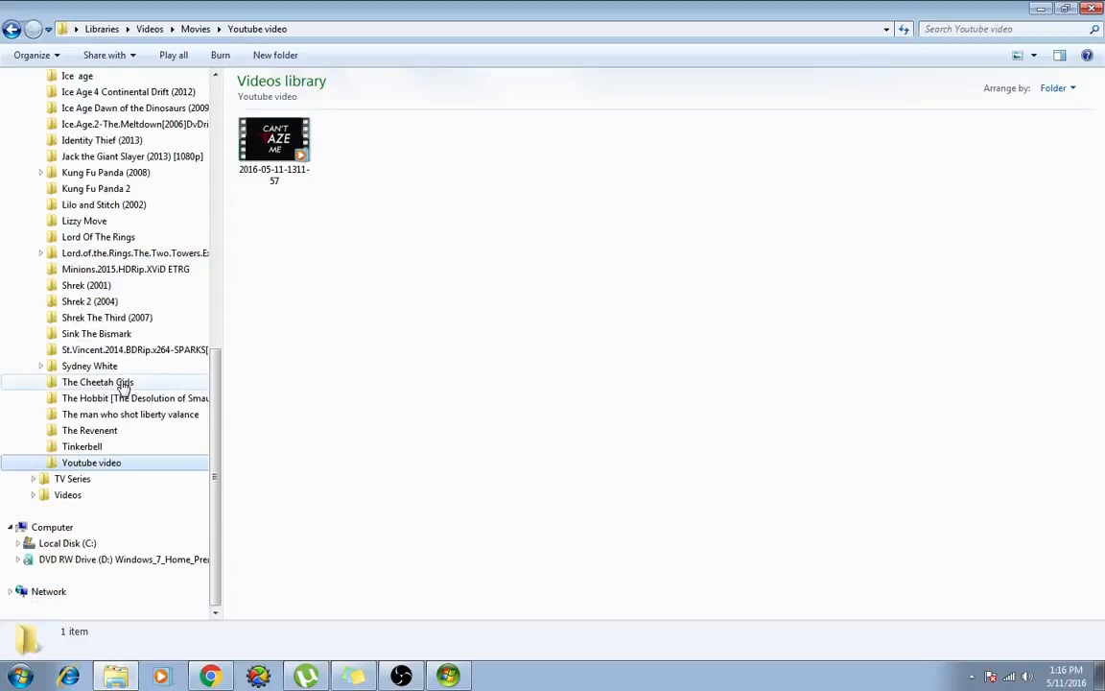
scroll("up", 3)
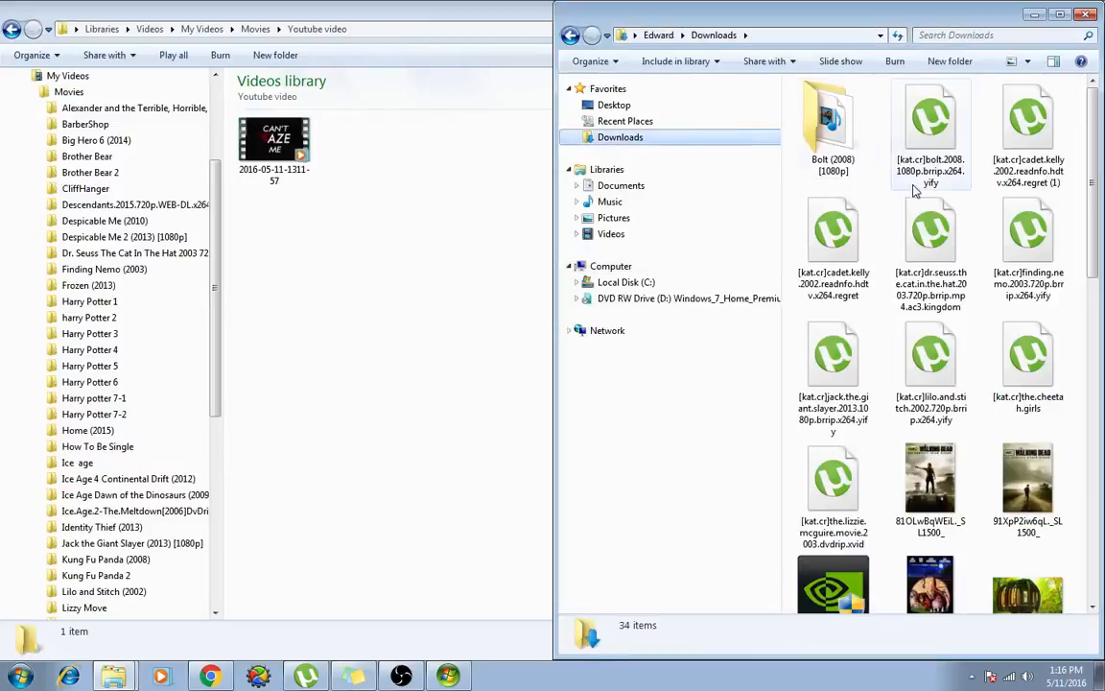
scroll("down", 3)
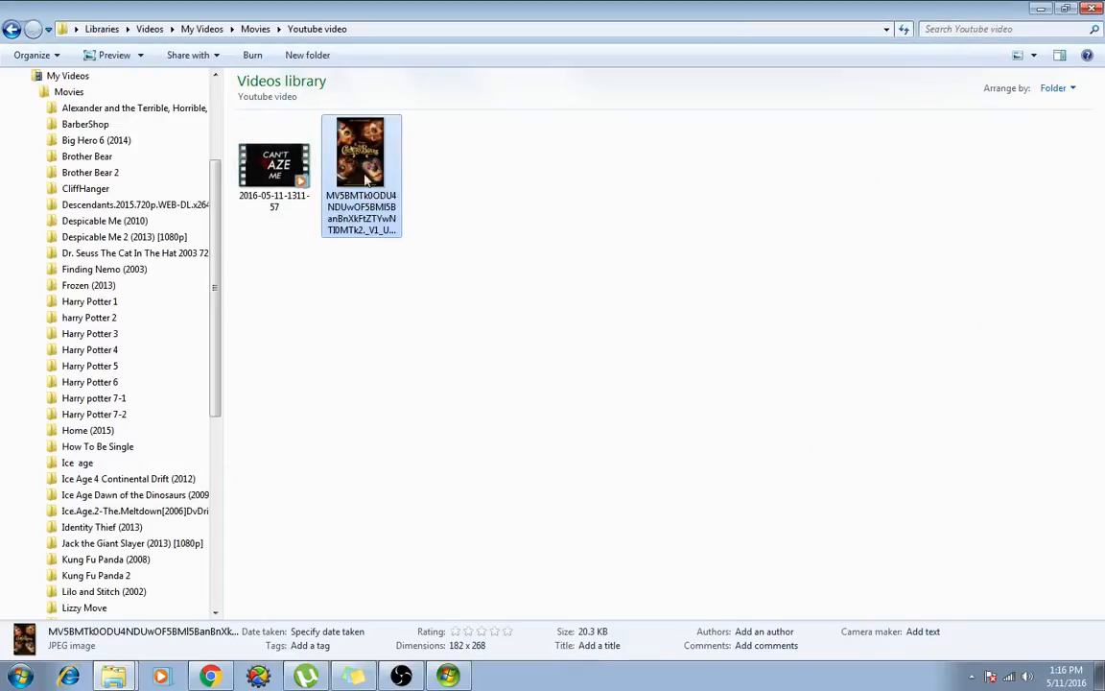
Step: Rename the poster image in the Youtube video folder to 'folder'
right_click(361, 154)
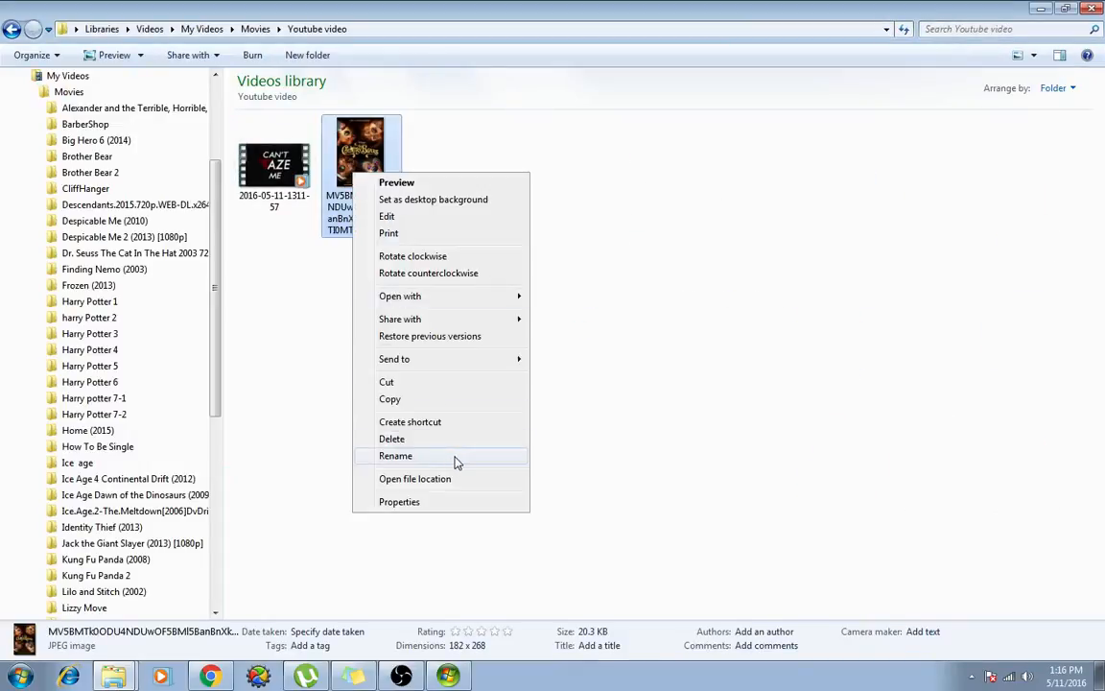
left_click(395, 454)
type("folder")
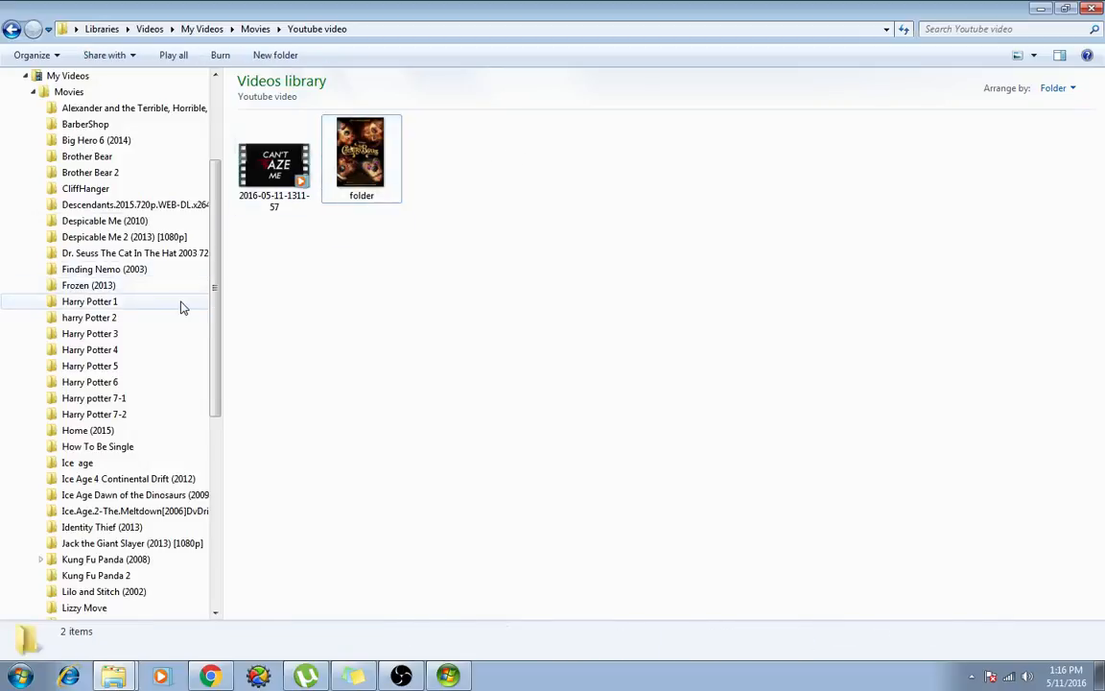
mouse_move(369, 154)
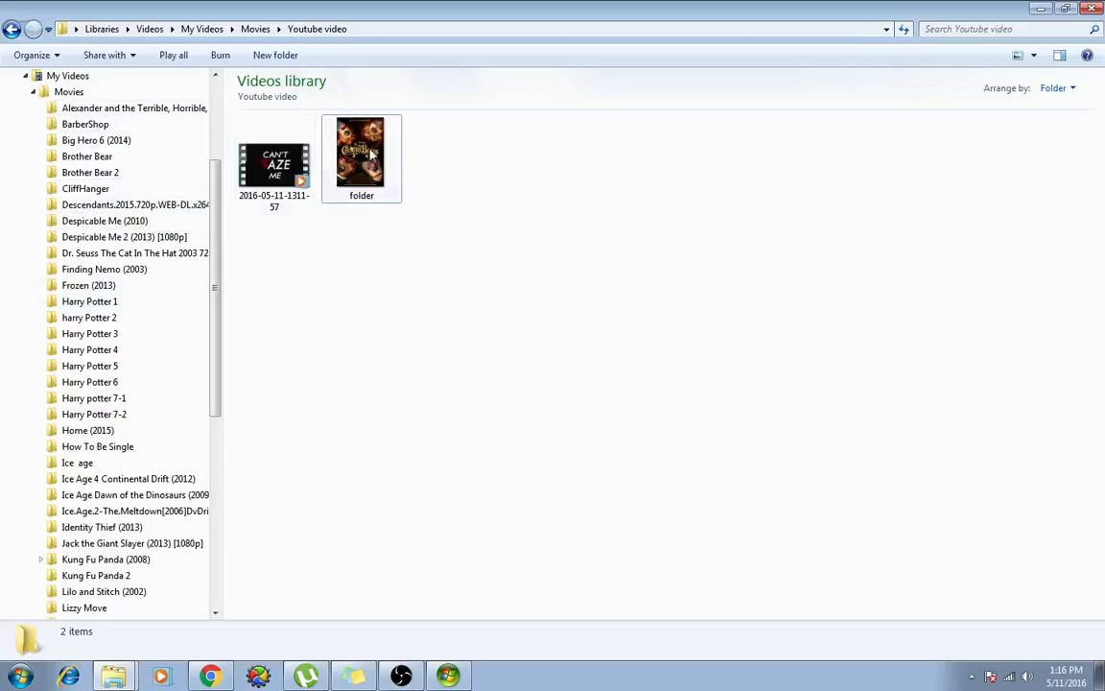
left_click(275, 163)
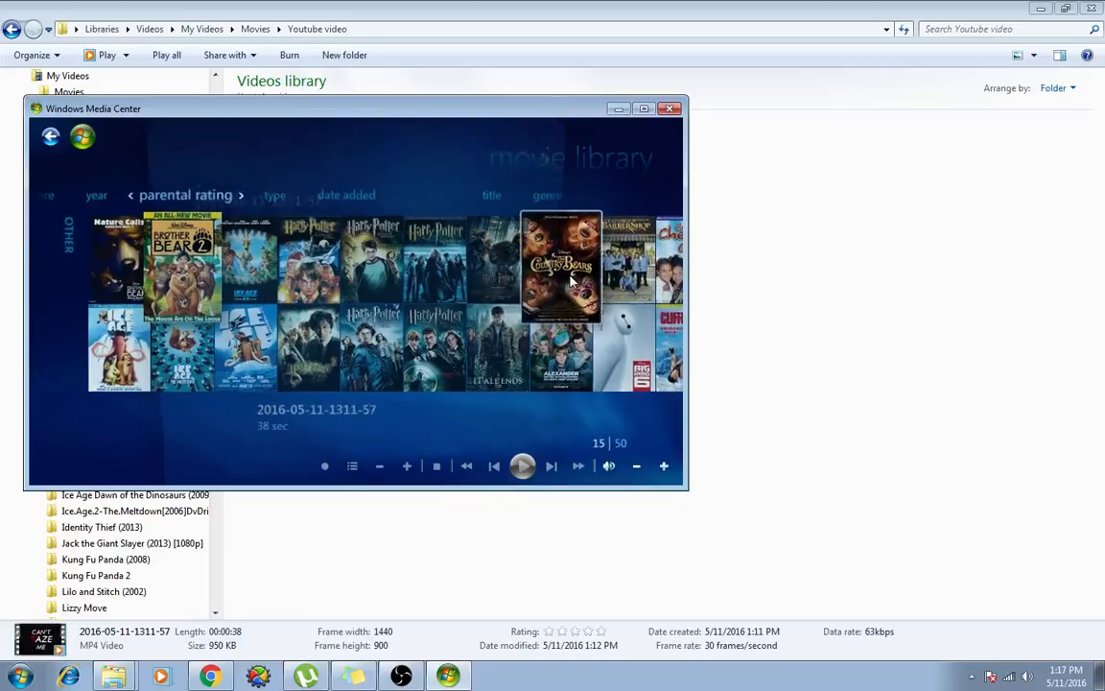
left_click(521, 466)
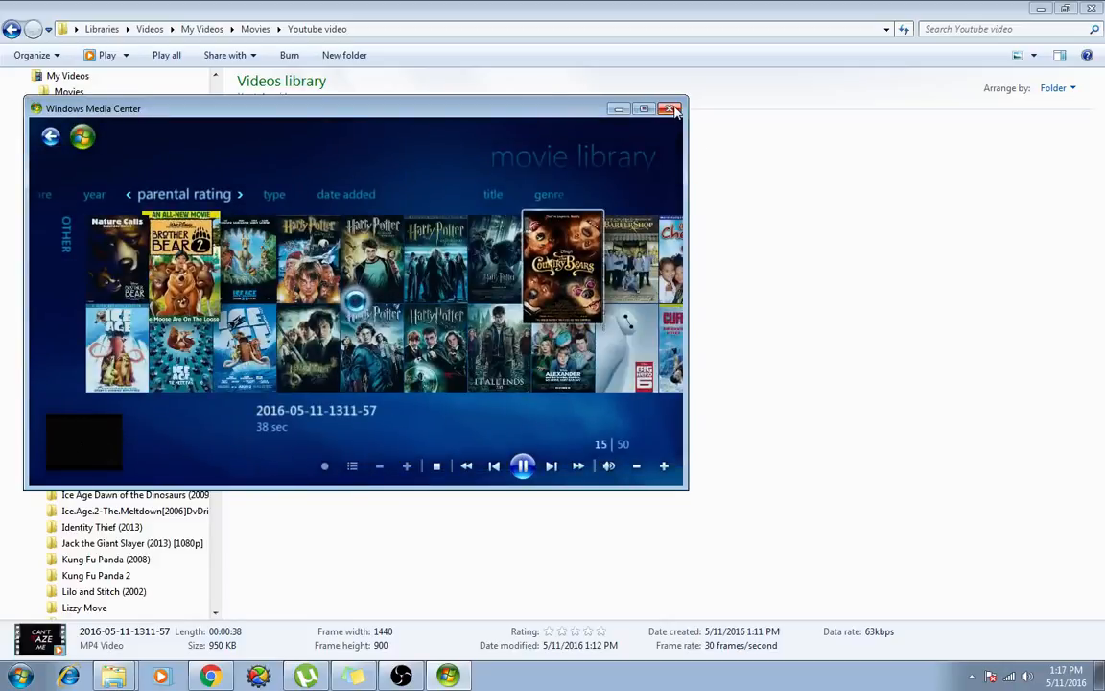
left_click(671, 107)
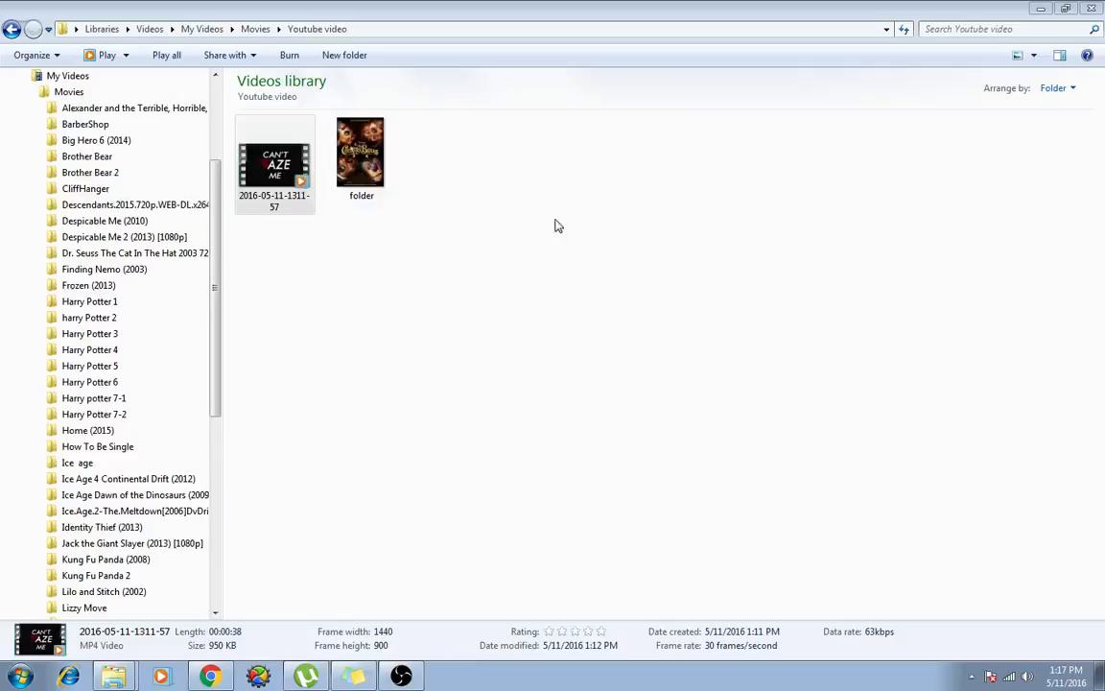
mouse_move(100, 115)
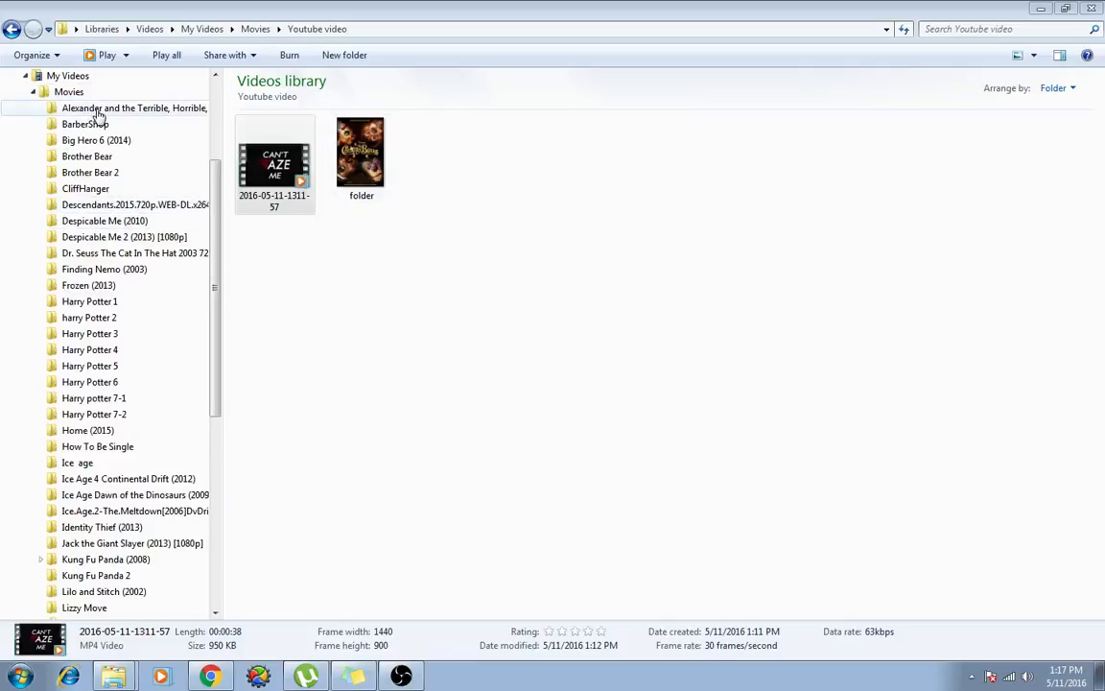
Step: View the Alexander movie folder and the details of its folder poster image
left_click(134, 107)
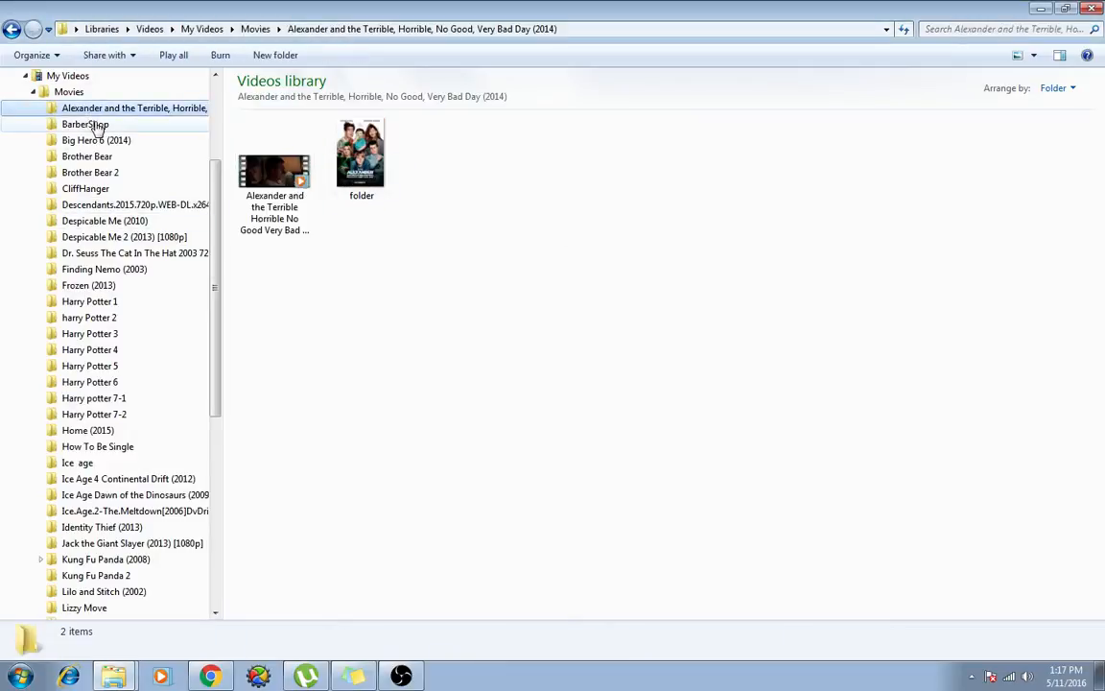
left_click(361, 154)
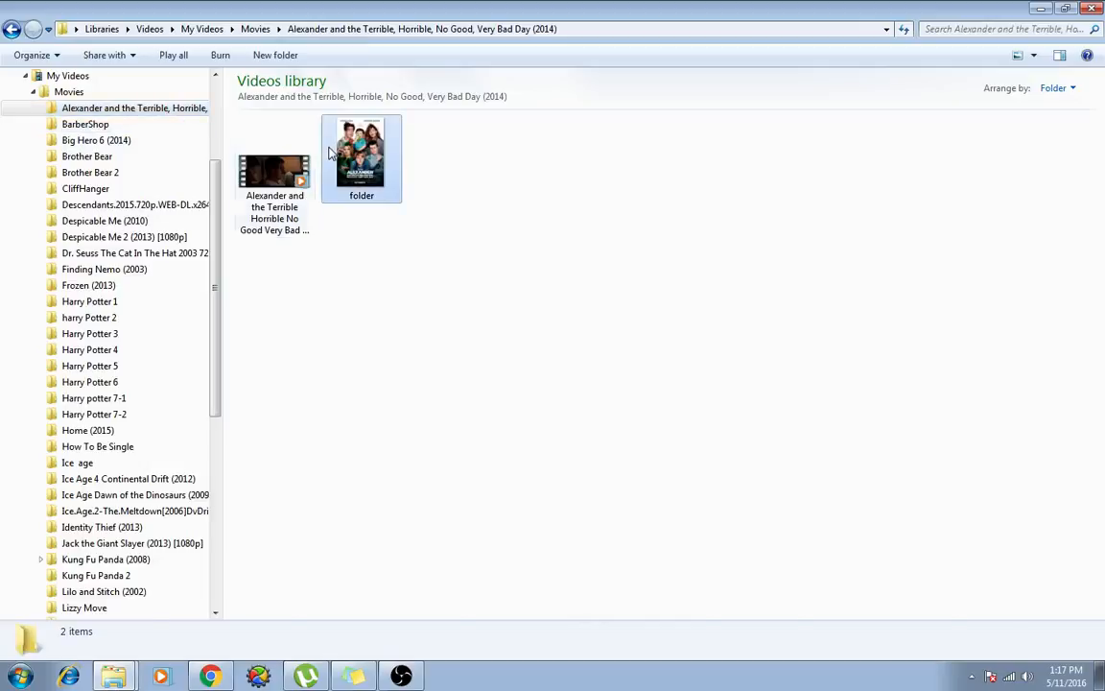
left_click(360, 154)
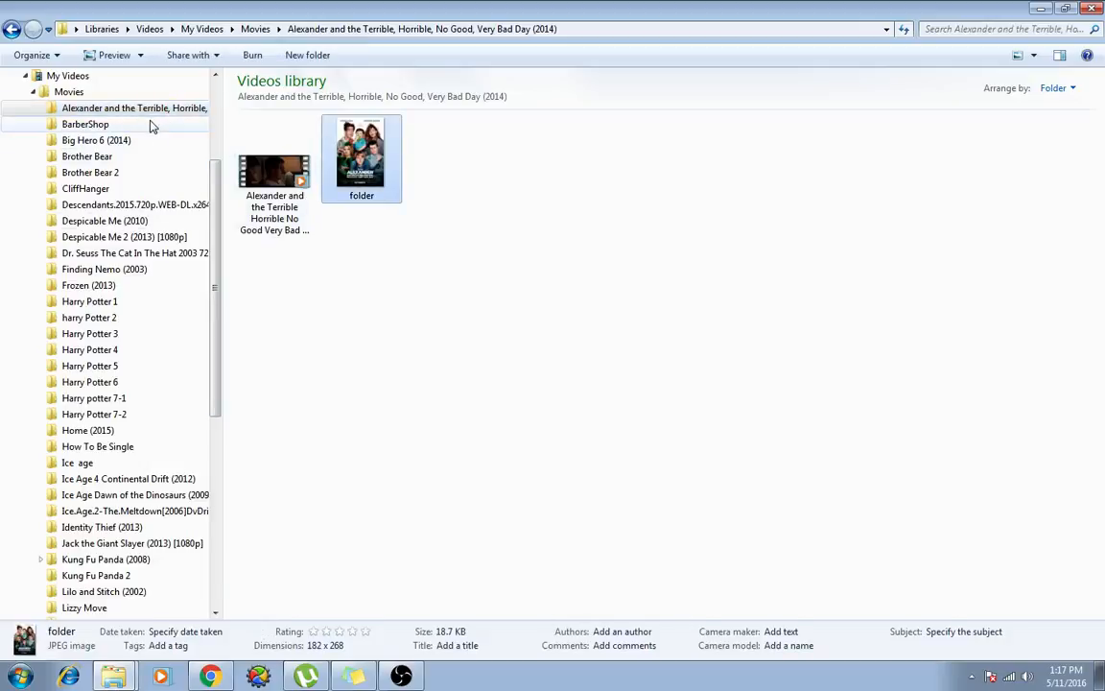
Step: Browse the BarberShop and Descendants folders, each with its folder image, then close Explorer
left_click(84, 123)
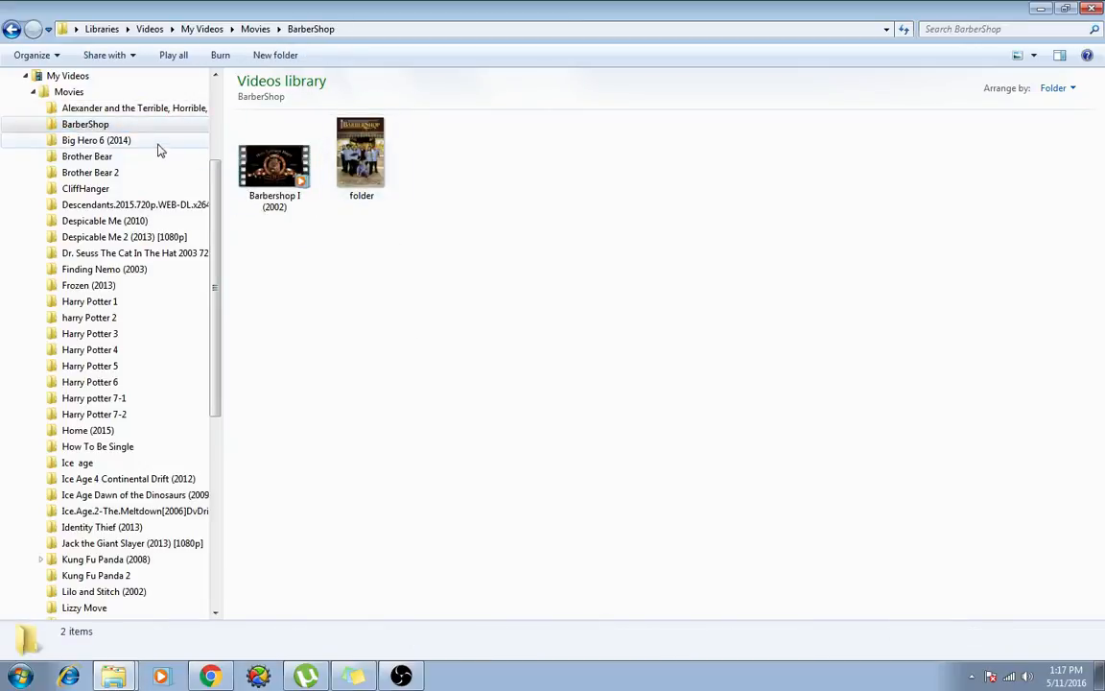
left_click(134, 204)
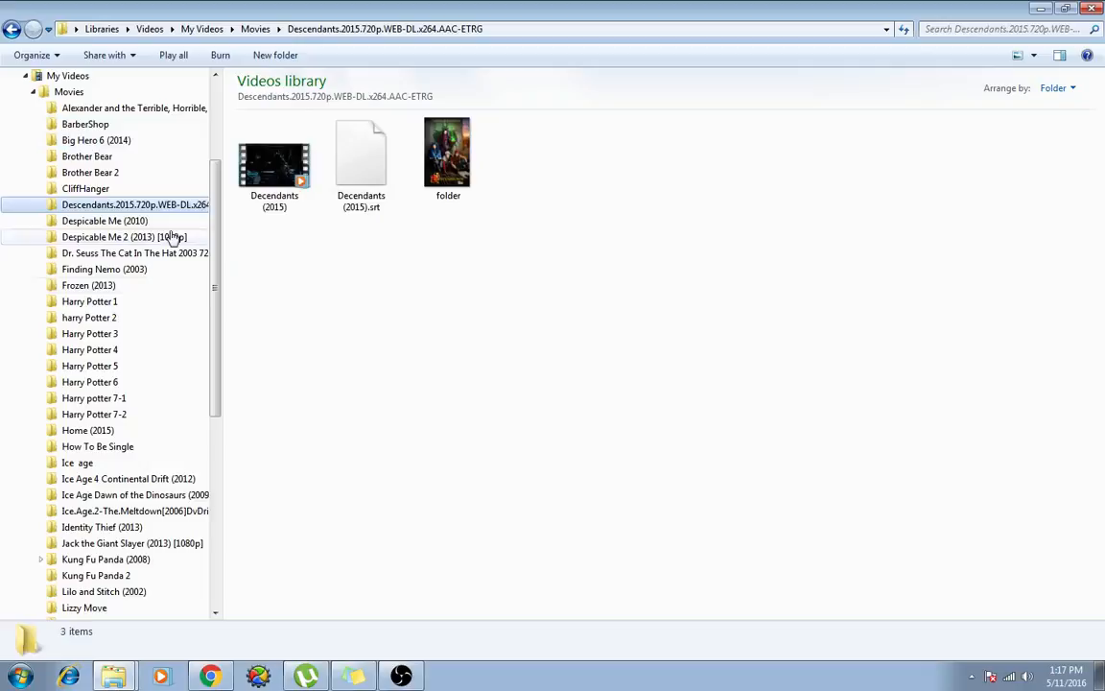
left_click(134, 253)
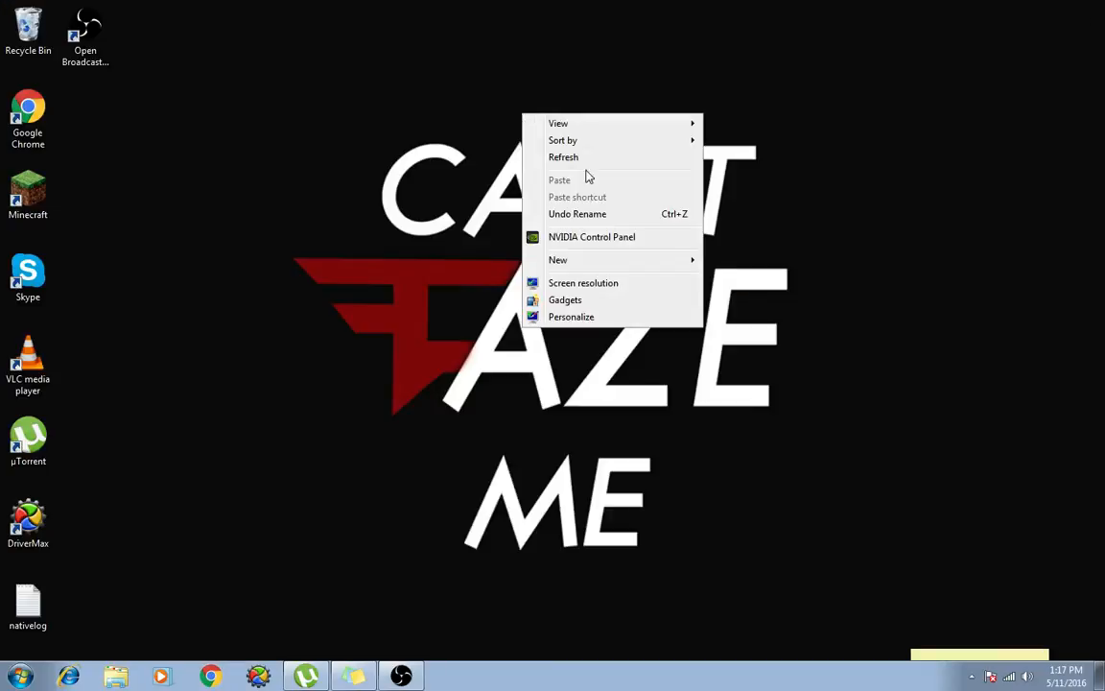
left_click(374, 163)
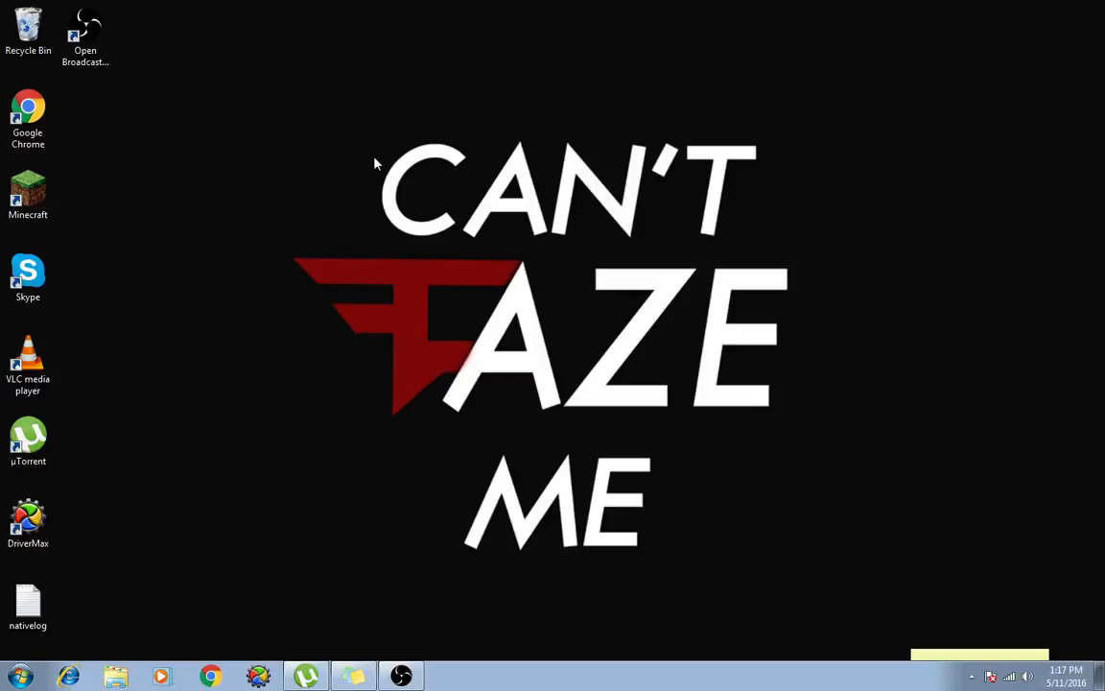
mouse_move(413, 626)
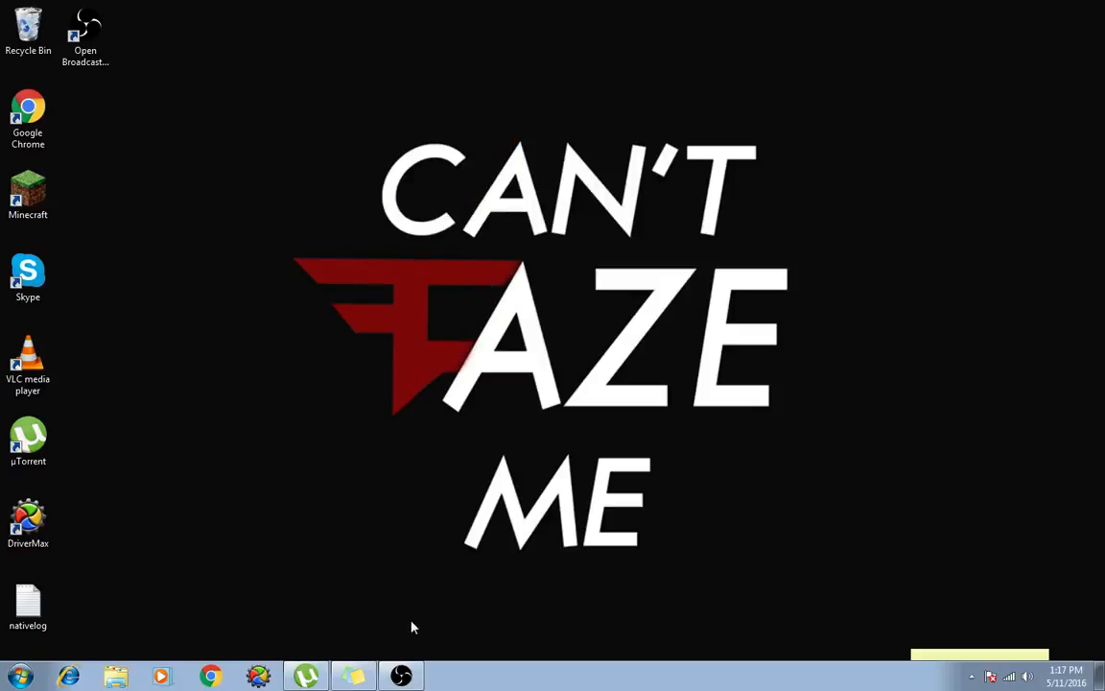